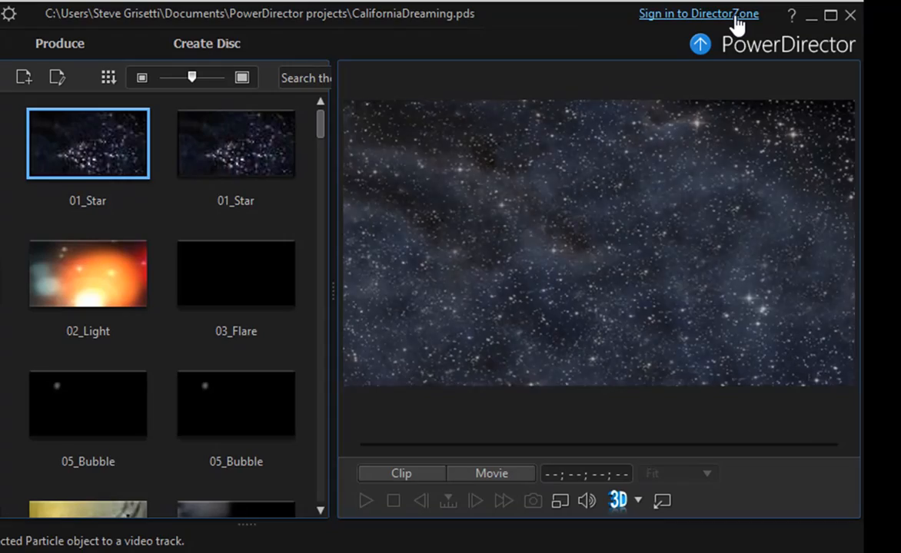
# Sign in to DirectorZone using the link in the title bar.
pyautogui.click(698, 13)
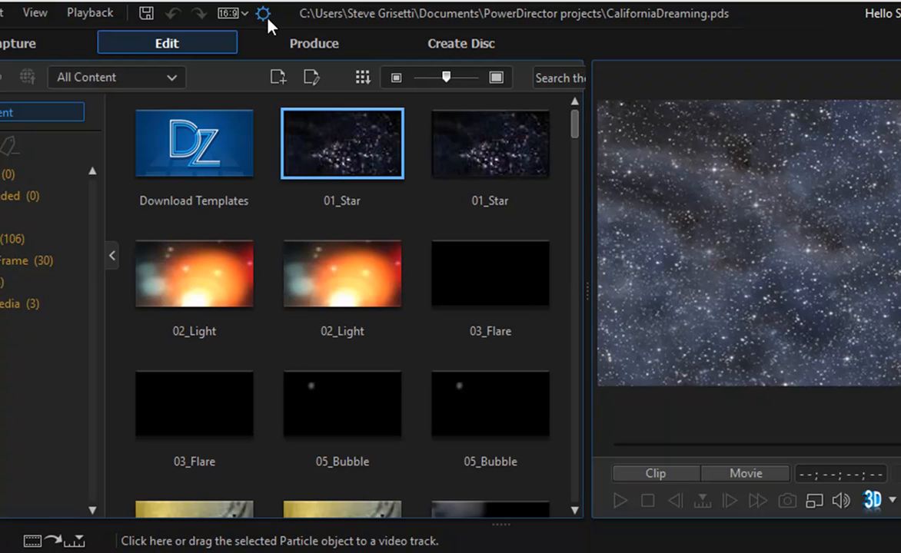
pyautogui.moveTo(264, 13)
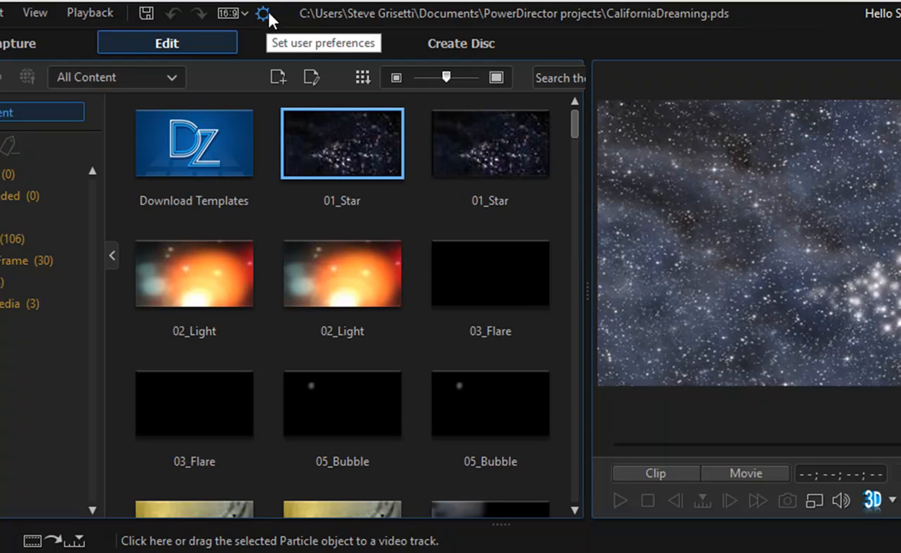
pyautogui.click(262, 14)
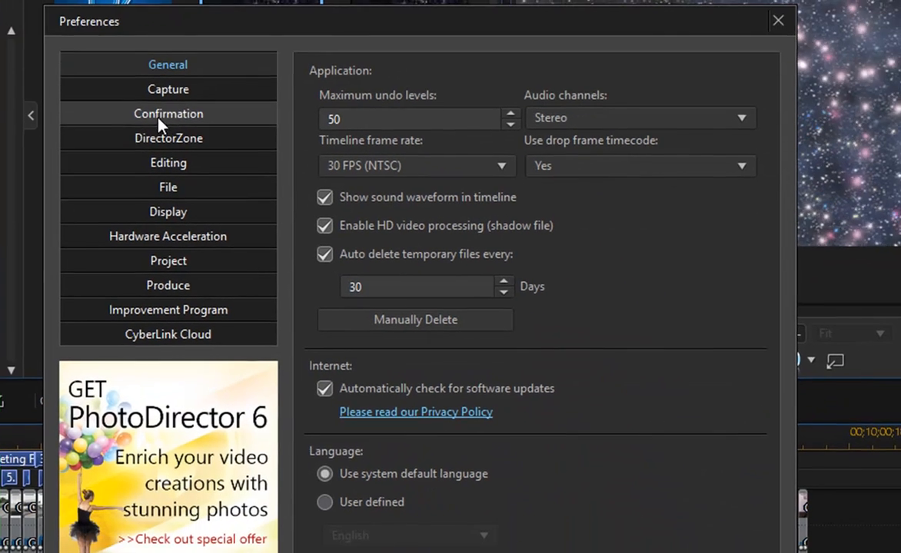
pyautogui.click(168, 137)
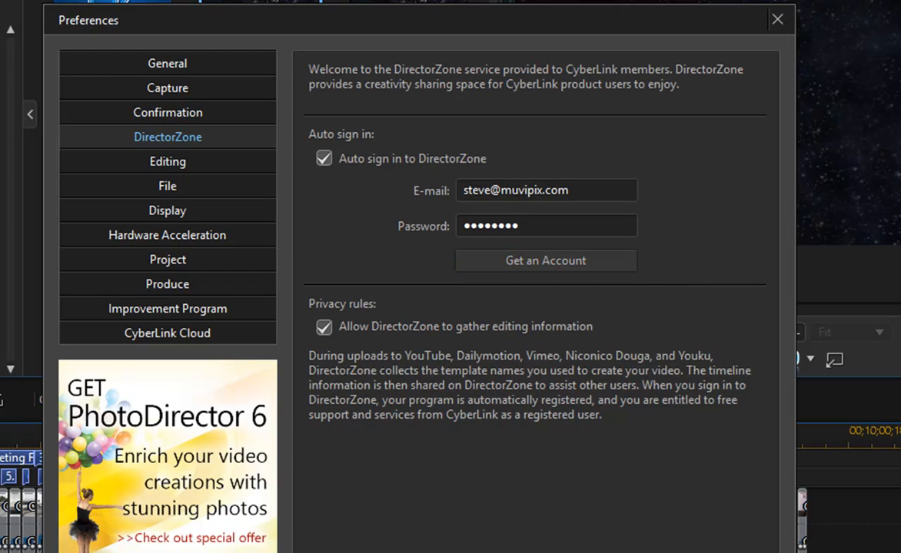
pyautogui.click(777, 19)
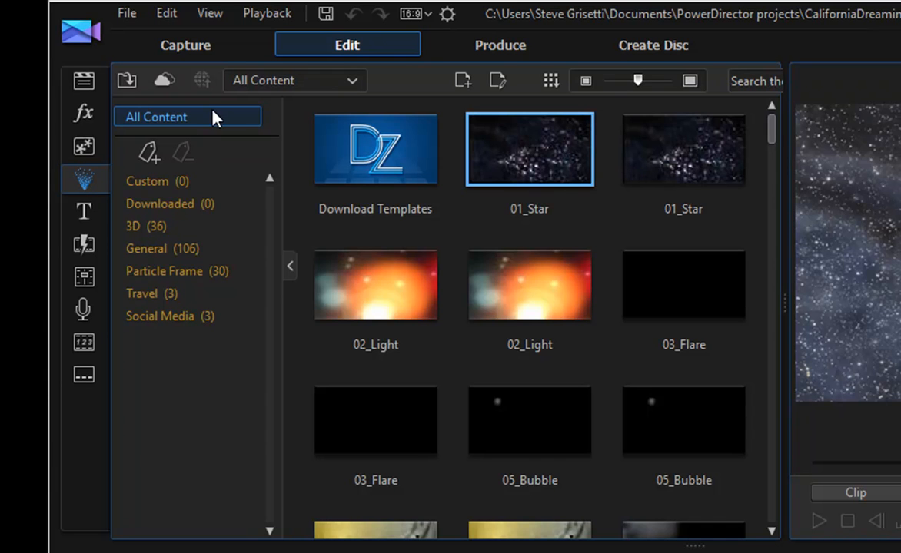
# Browse the Downloaded and Travel particle categories, then the Title and Transition libraries.
pyautogui.click(154, 181)
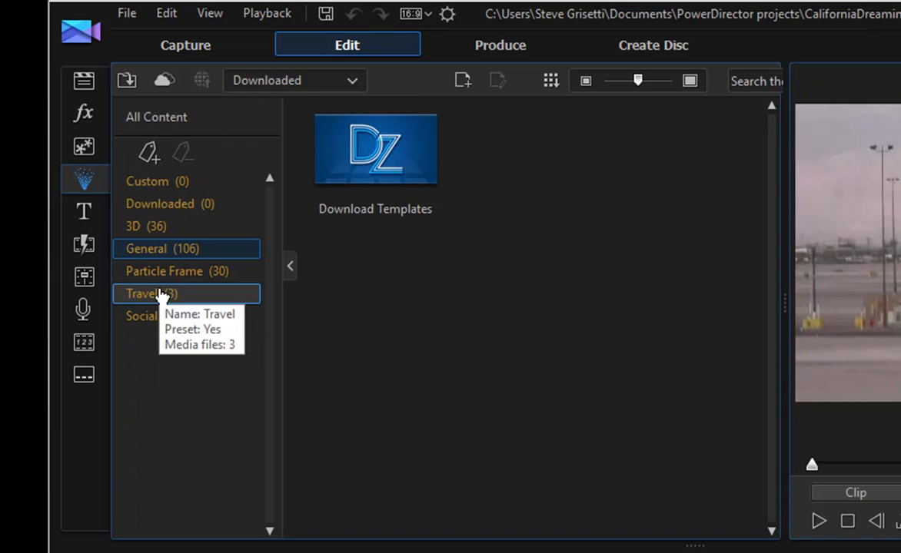
pyautogui.click(141, 294)
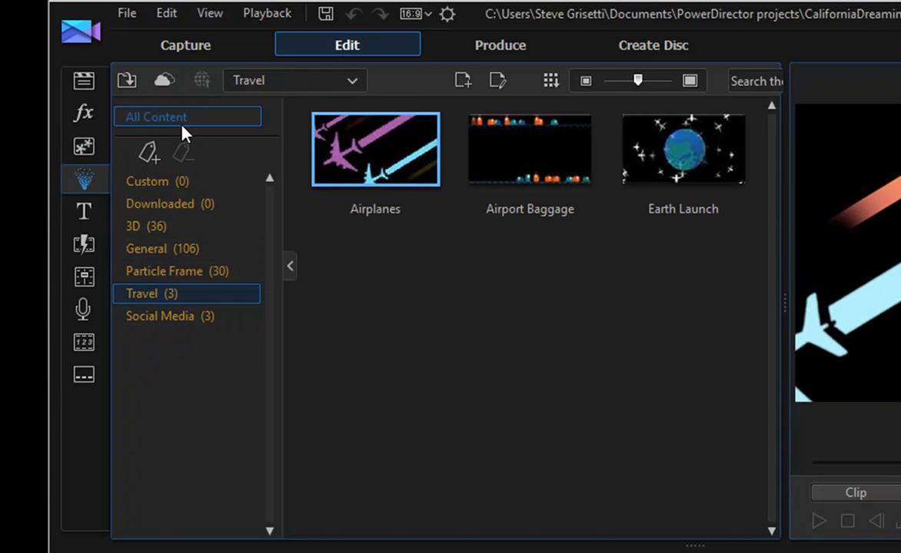
pyautogui.click(84, 211)
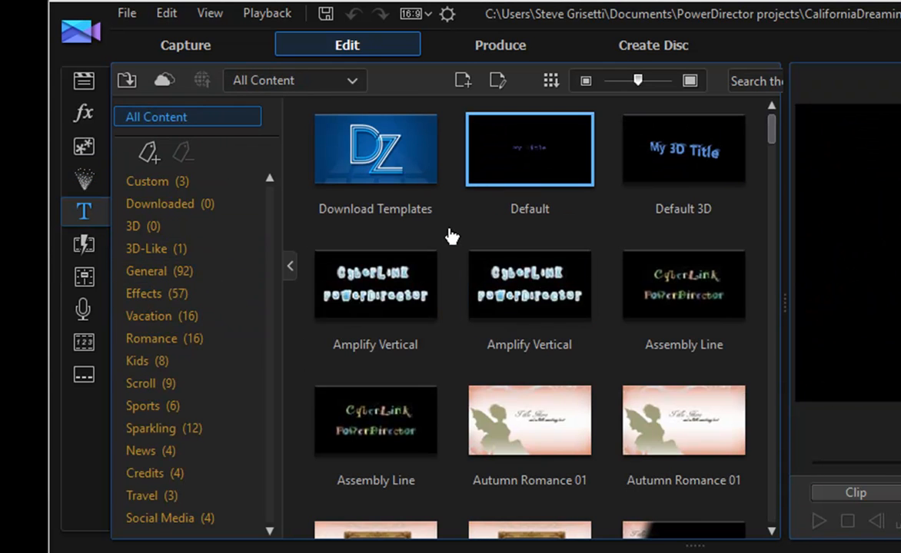
pyautogui.click(84, 244)
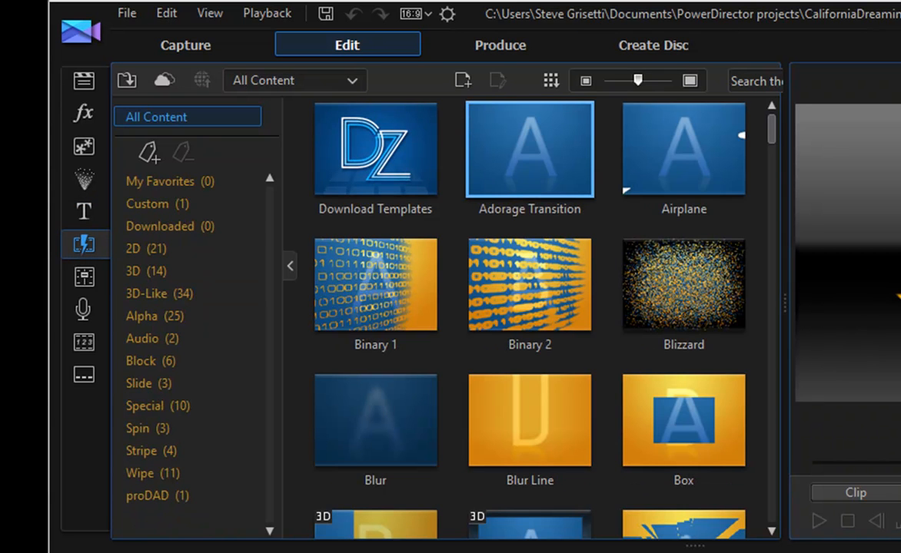
# View the Create Disc menu templates, then return to Edit mode's media library.
pyautogui.click(653, 45)
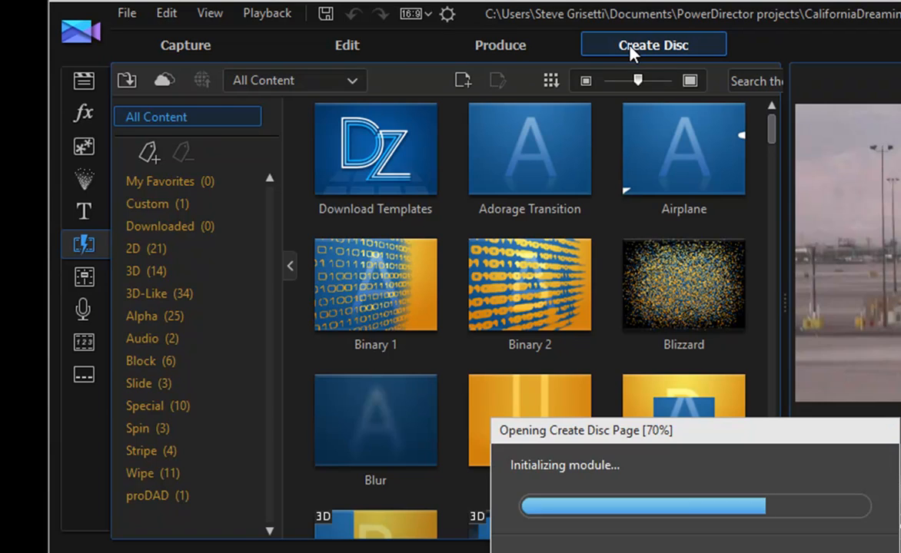
pyautogui.click(653, 44)
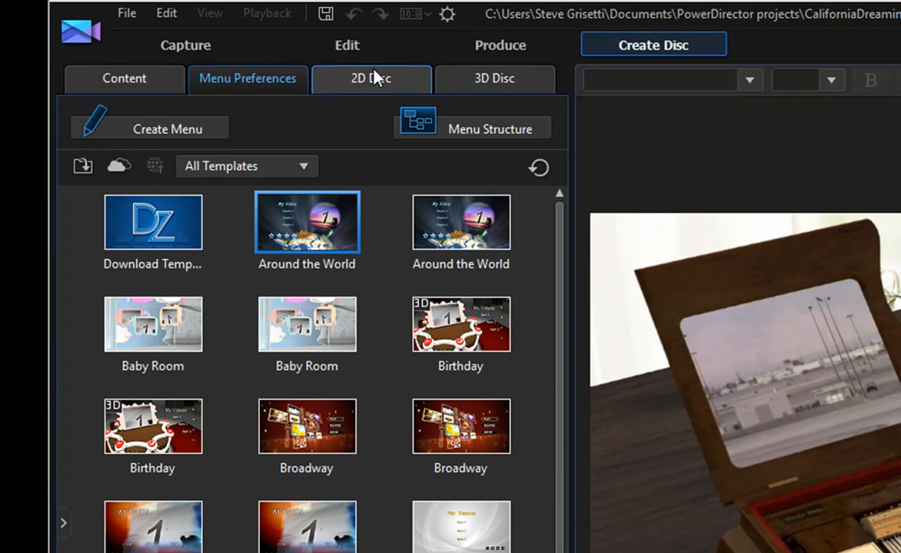
pyautogui.click(347, 45)
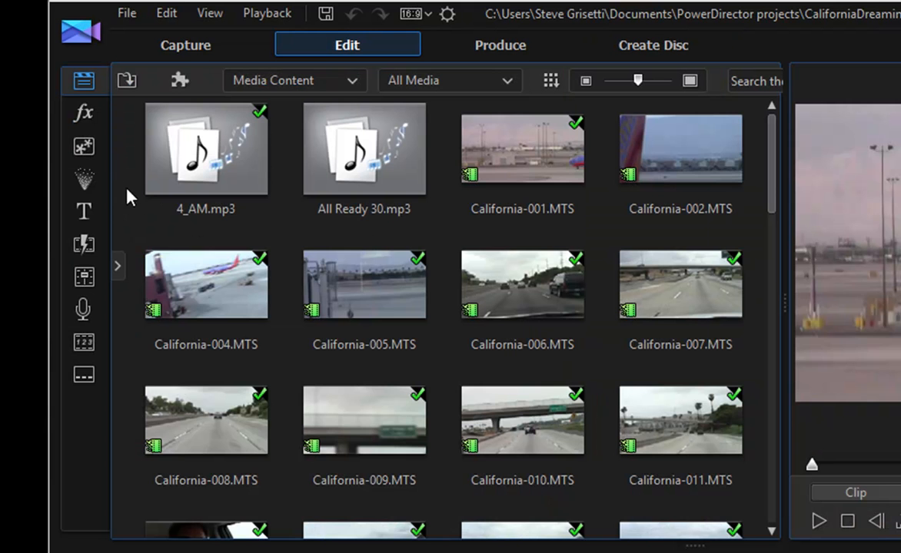
# Open the Particle room's Download Templates thumbnail to reach DirectorZone's particle listings.
pyautogui.click(83, 179)
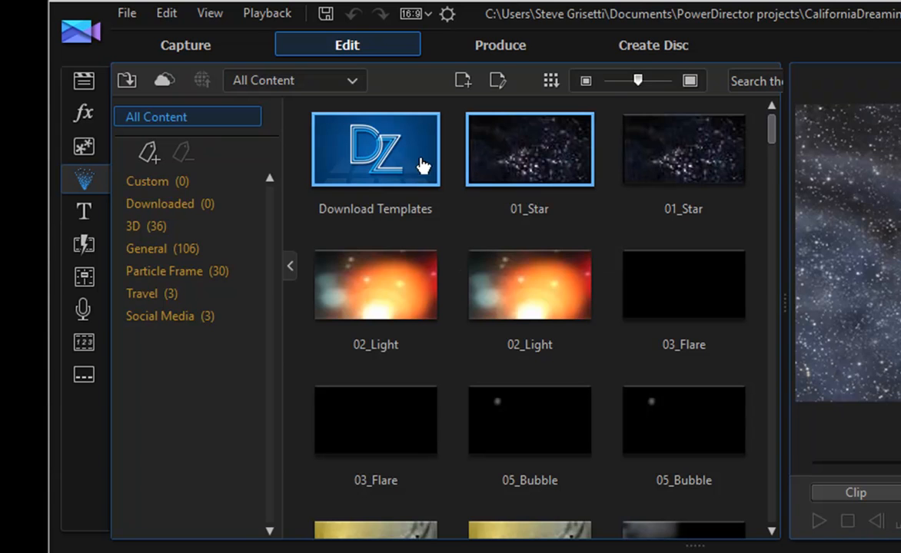
pyautogui.click(375, 149)
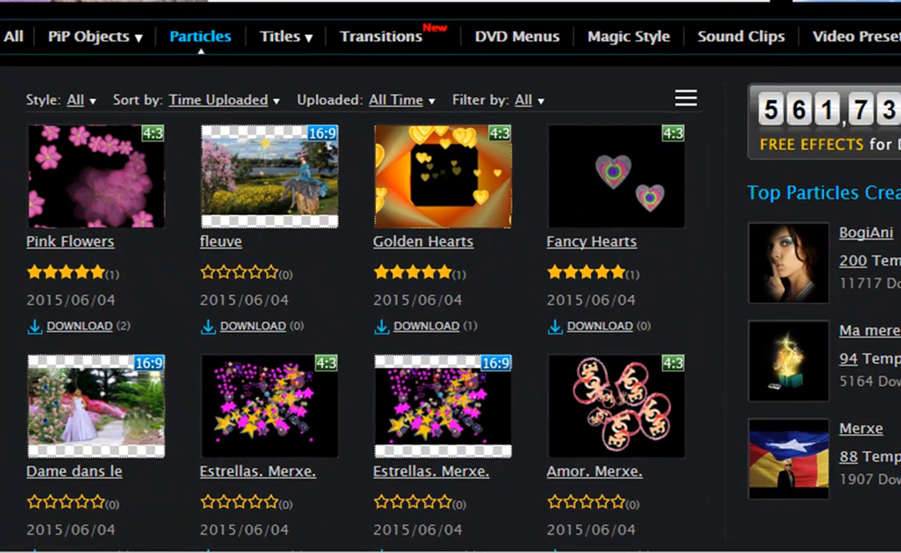
# Show DirectorZone's Titles download categories, single titles and title sets.
pyautogui.click(86, 36)
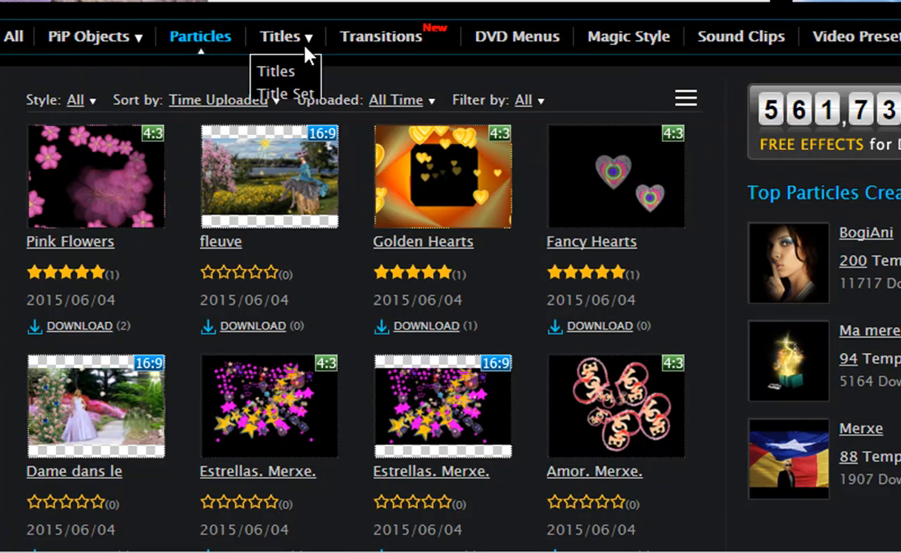
pyautogui.moveTo(517, 36)
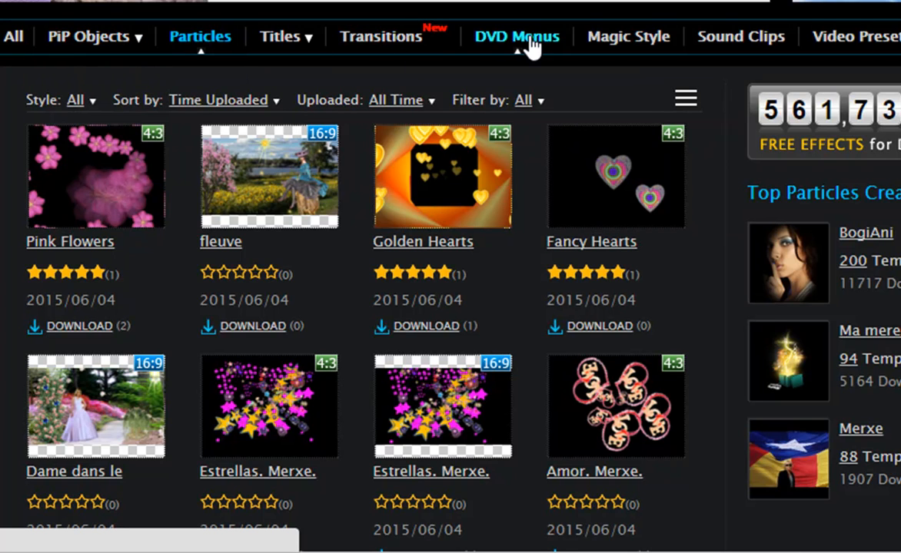
pyautogui.moveTo(628, 36)
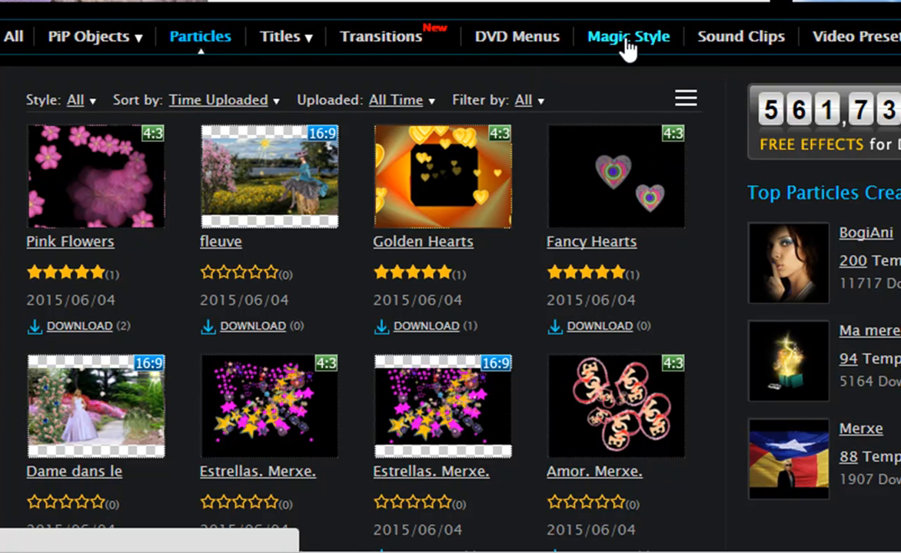
pyautogui.moveTo(861, 36)
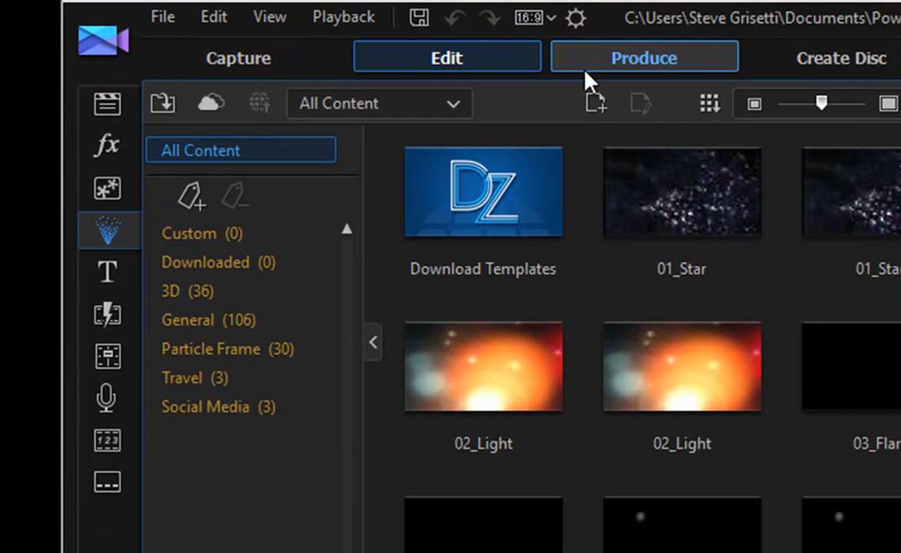
pyautogui.moveTo(530, 17)
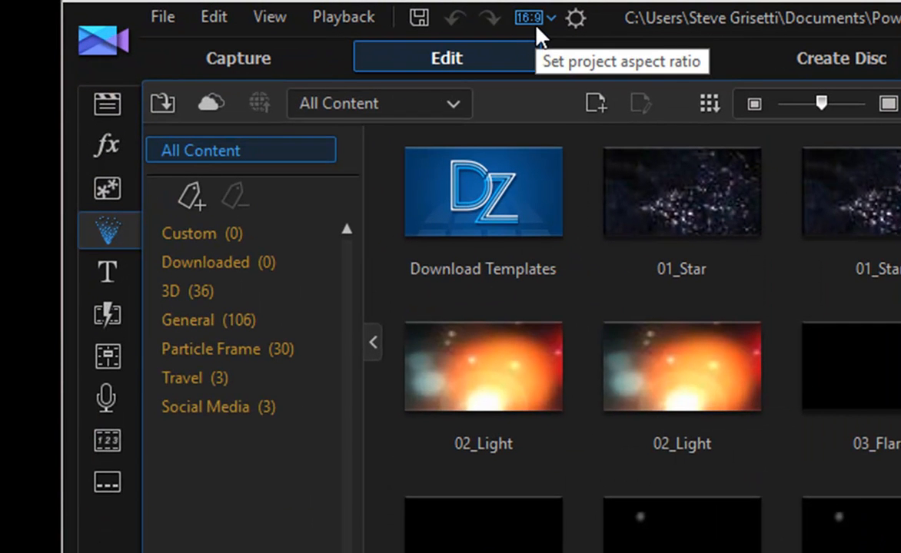
# Keep the project at 16:9 and open DirectorZone's online particle template library.
pyautogui.click(530, 17)
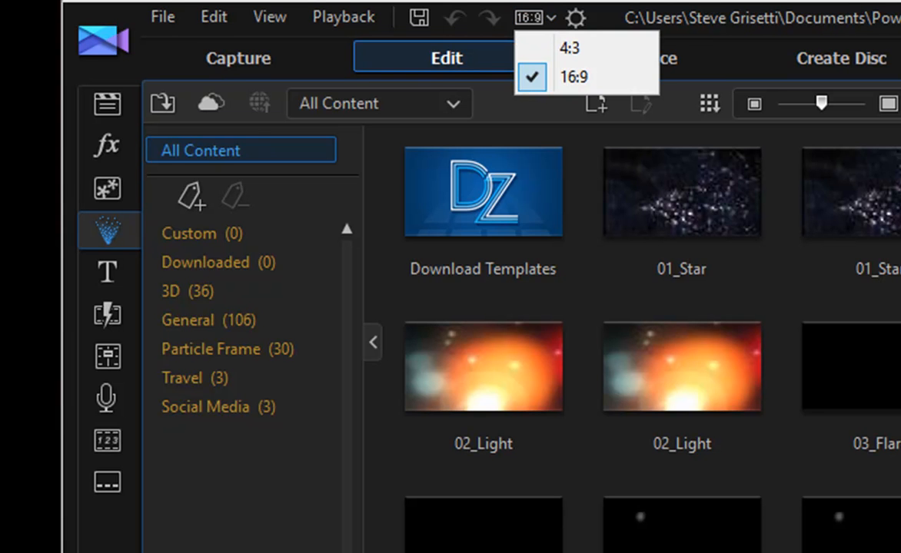
pyautogui.click(573, 76)
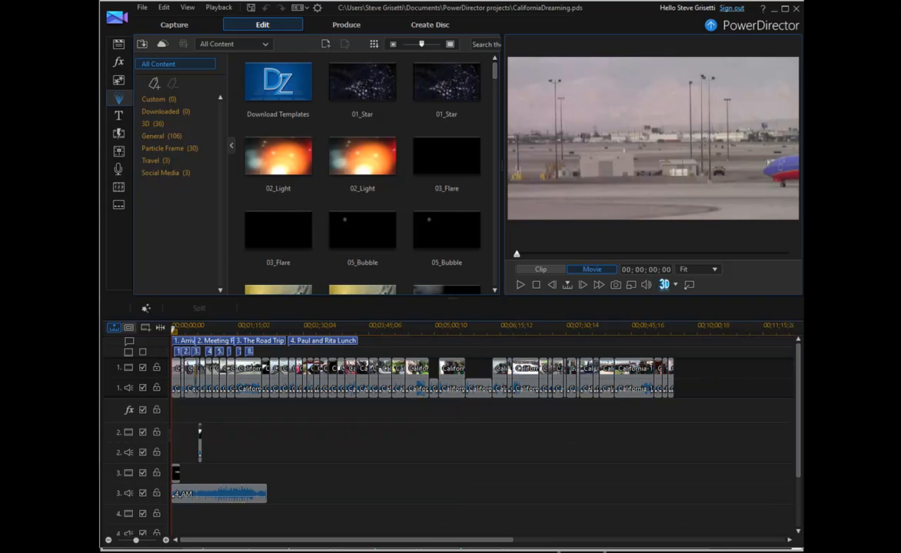
pyautogui.moveTo(505, 156)
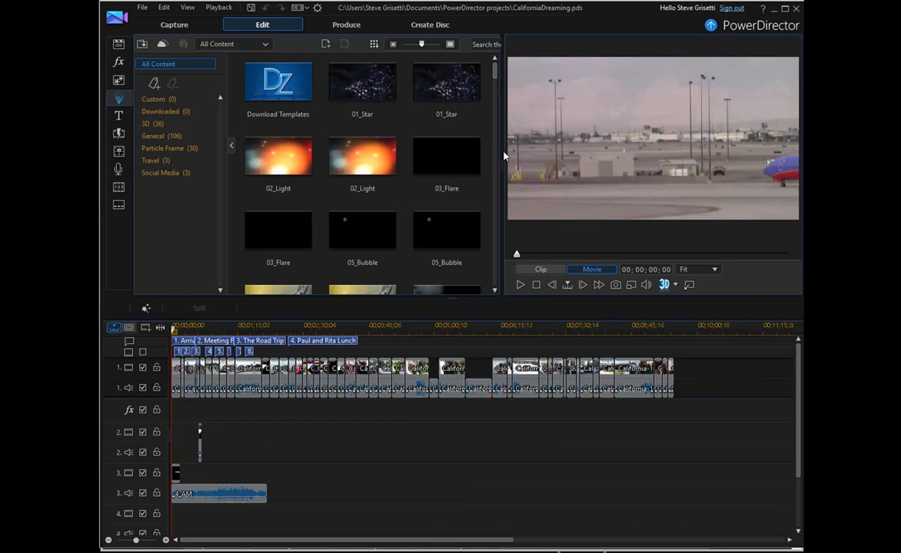
pyautogui.click(362, 82)
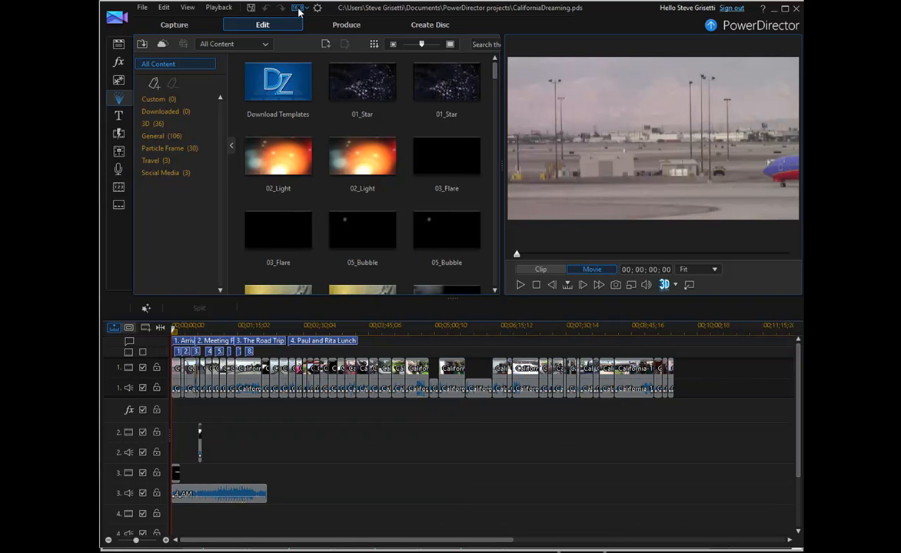
pyautogui.moveTo(302, 14)
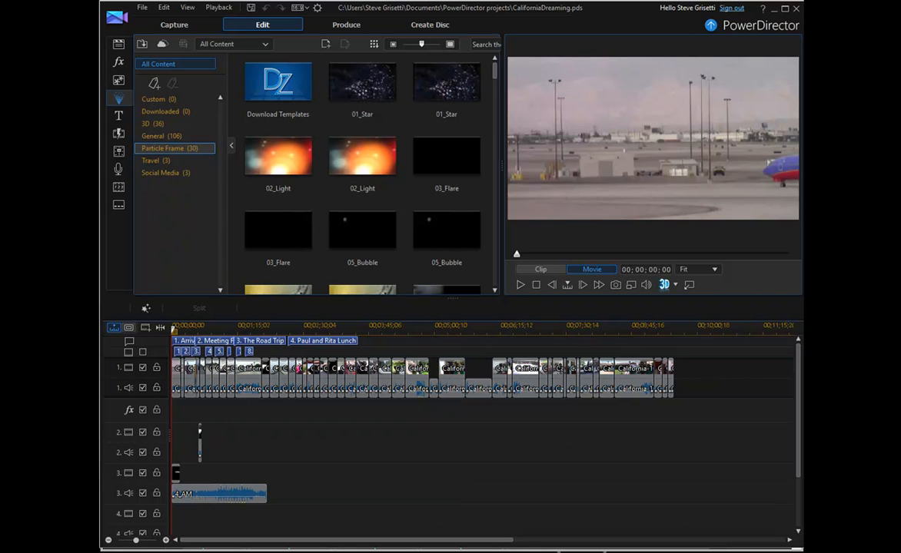
pyautogui.click(278, 83)
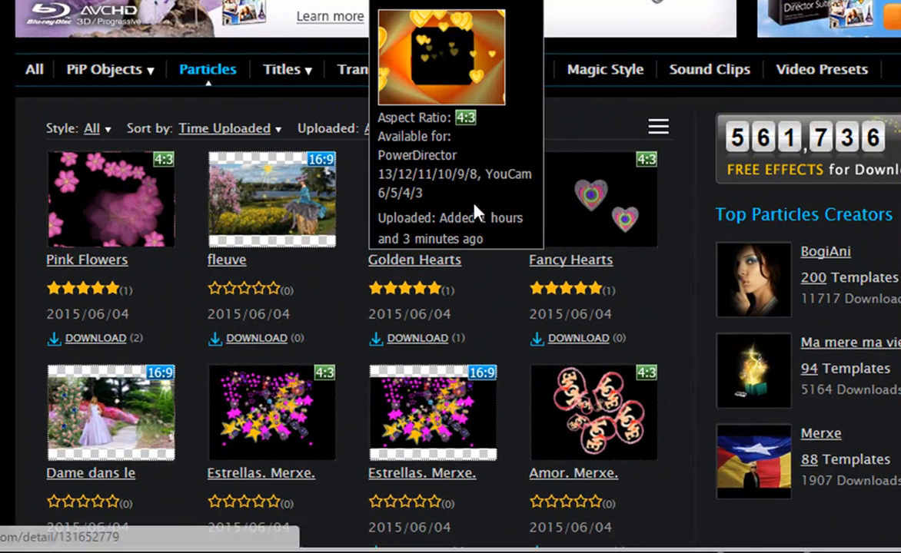
pyautogui.moveTo(514, 160)
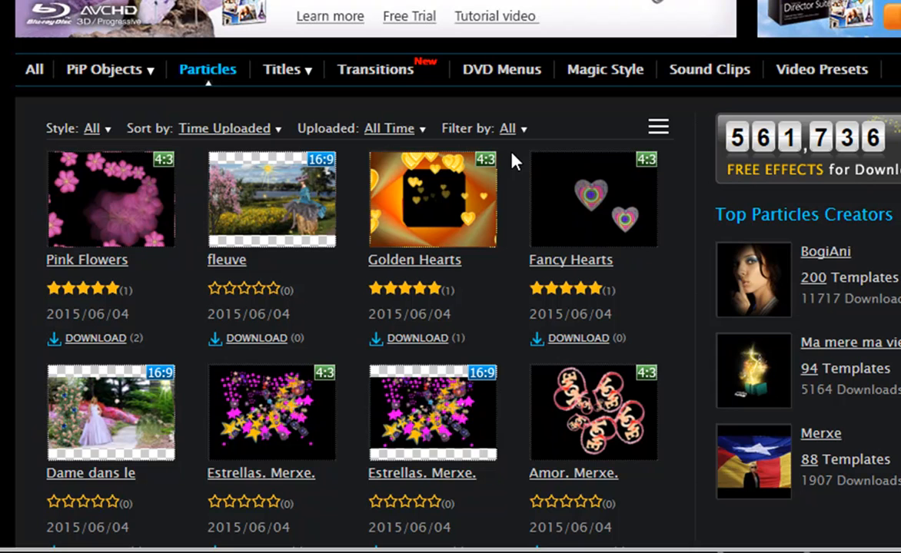
pyautogui.moveTo(507, 167)
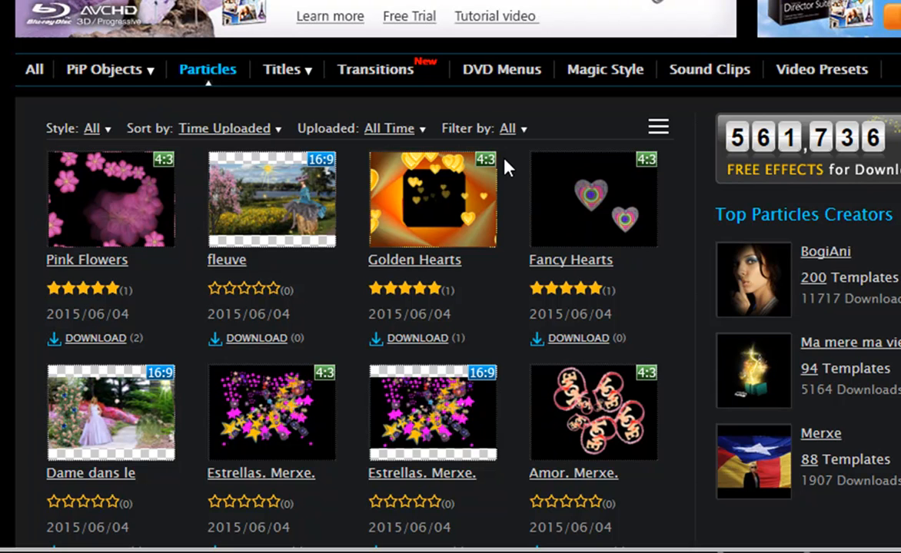
pyautogui.moveTo(420, 168)
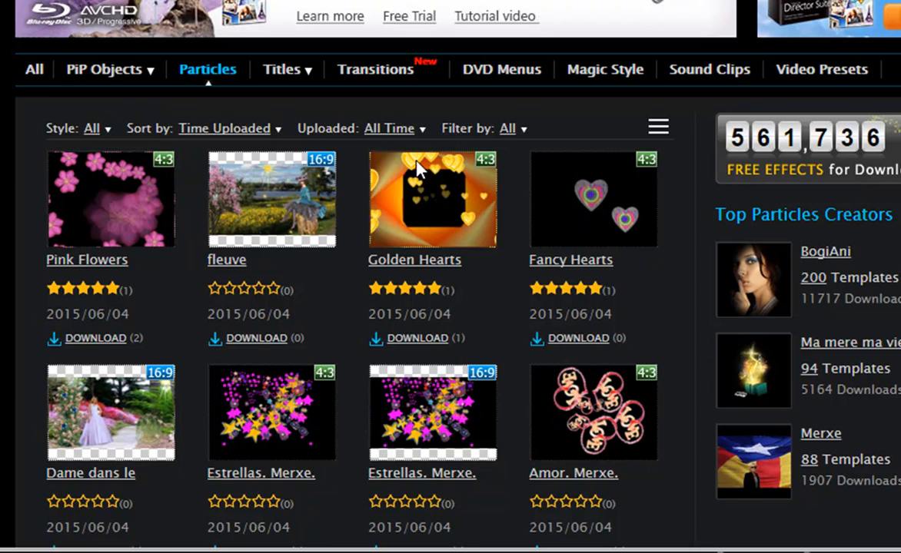
# Download and confirm the 16:9 Estrellas. Merxe template from the Particles page.
pyautogui.scroll(-3)
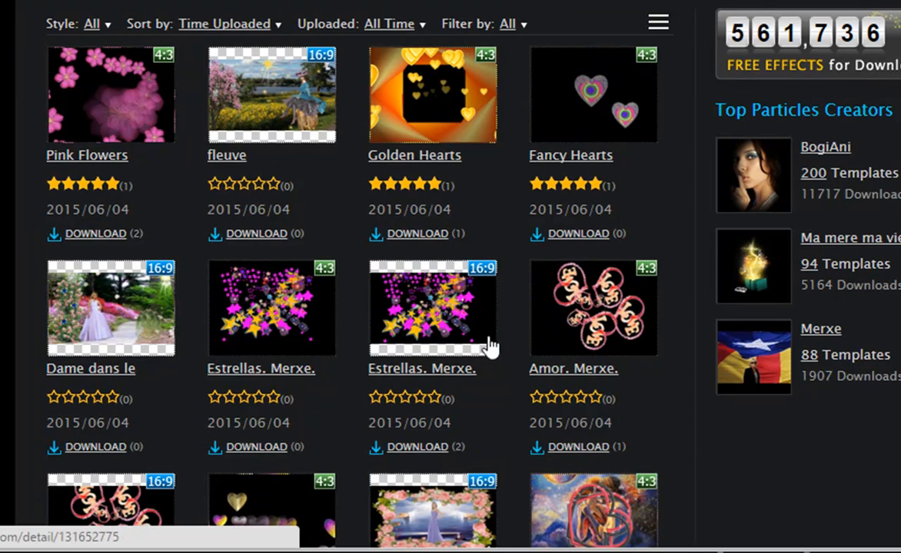
pyautogui.moveTo(496, 303)
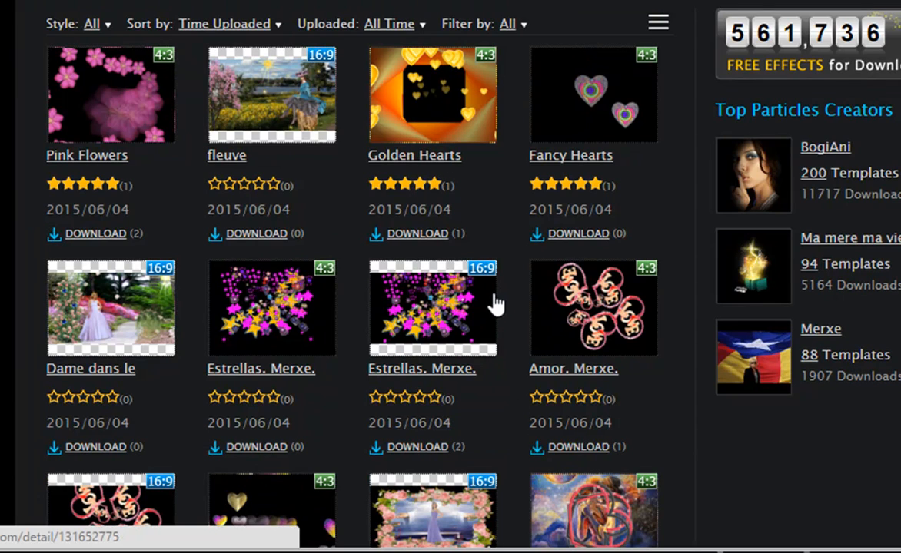
pyautogui.moveTo(449, 280)
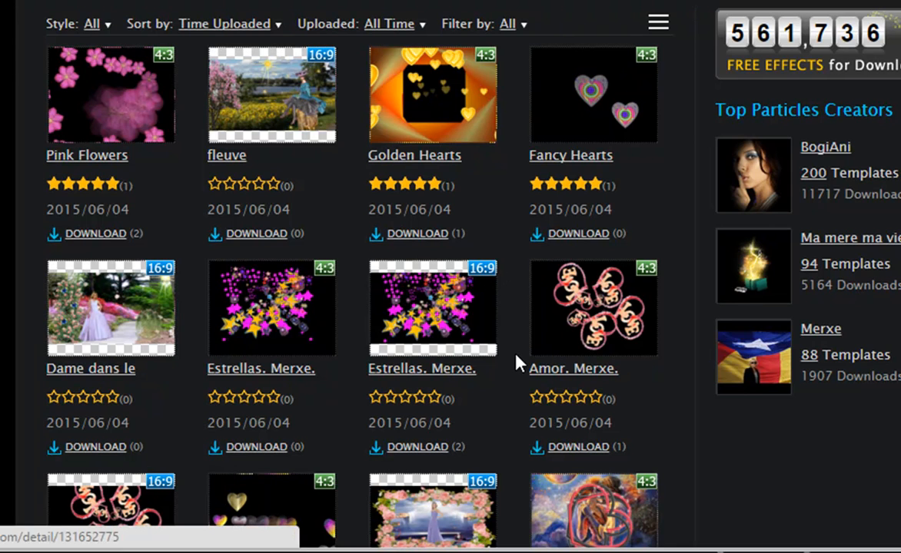
pyautogui.moveTo(507, 296)
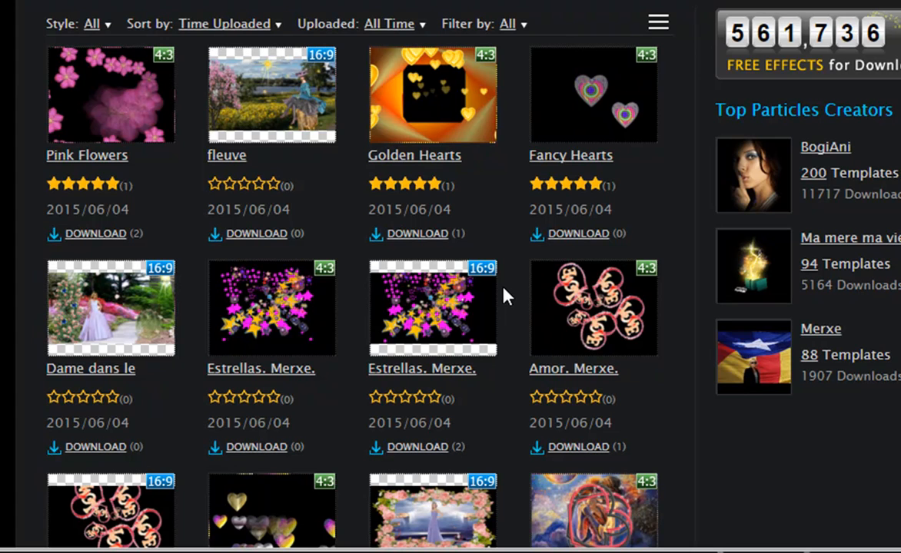
pyautogui.moveTo(455, 479)
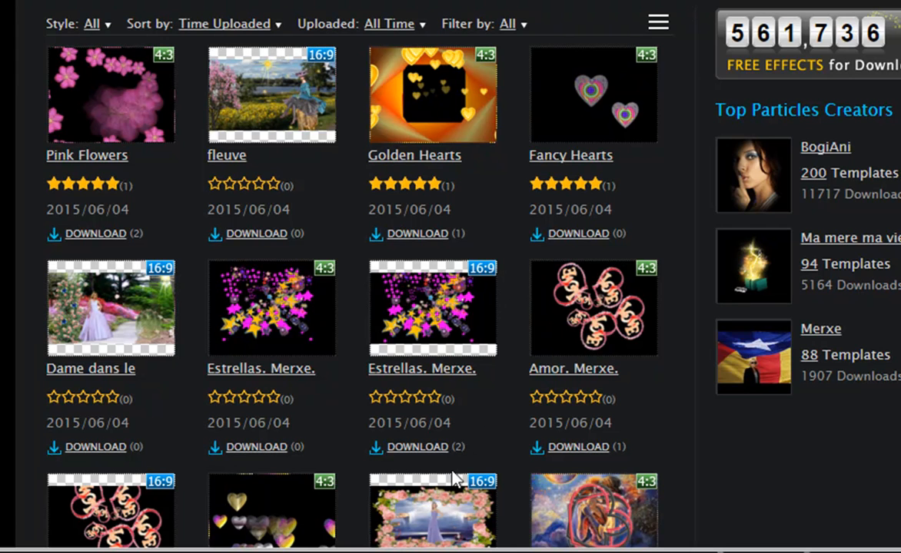
pyautogui.click(417, 446)
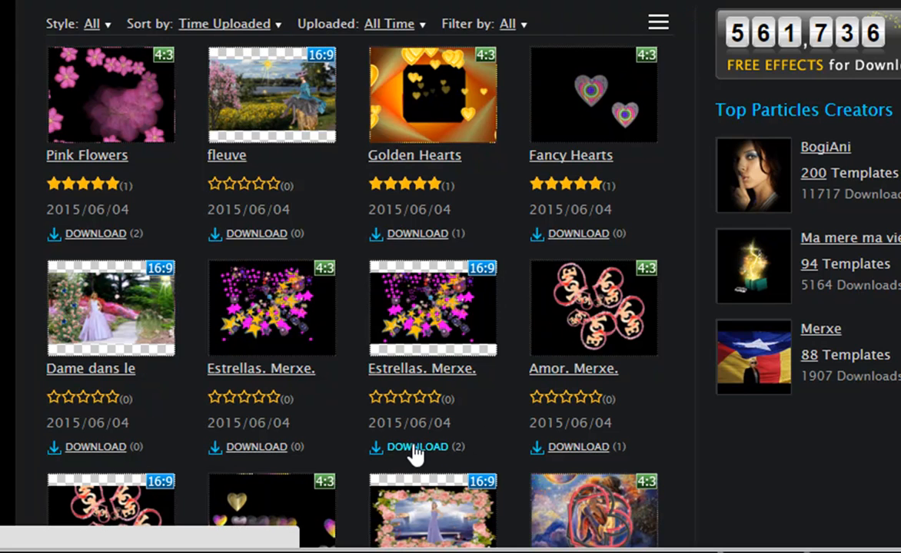
pyautogui.click(418, 447)
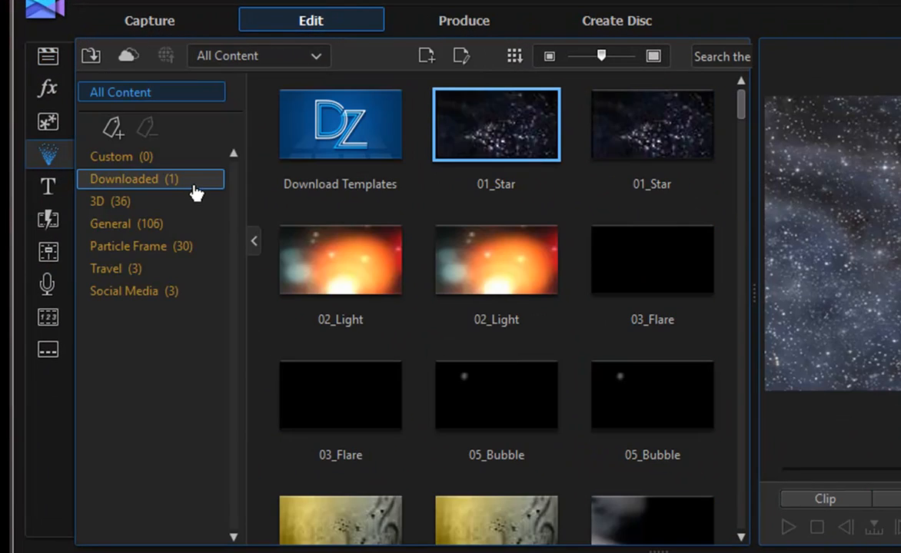
# Preview Estrellas. Merxe under Downloaded, then play the 01_Star template preview.
pyautogui.click(132, 178)
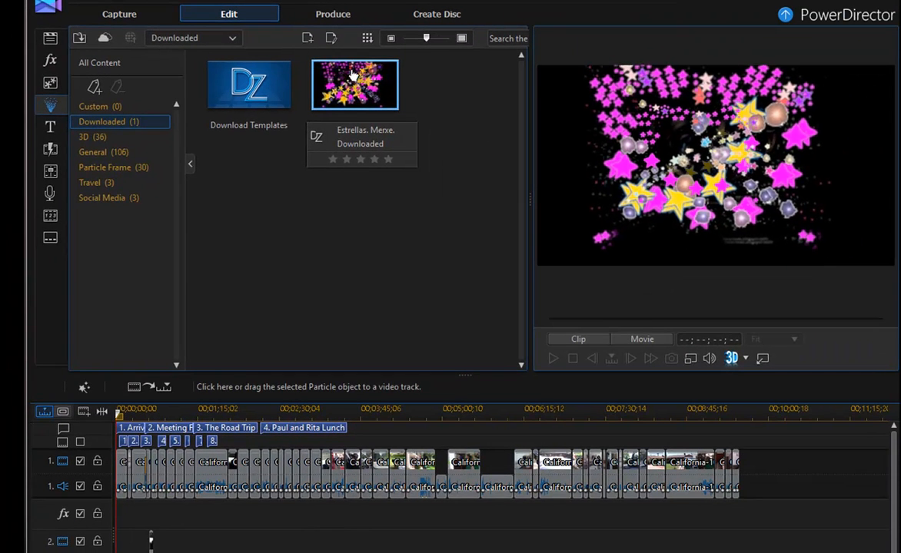
pyautogui.moveTo(377, 300)
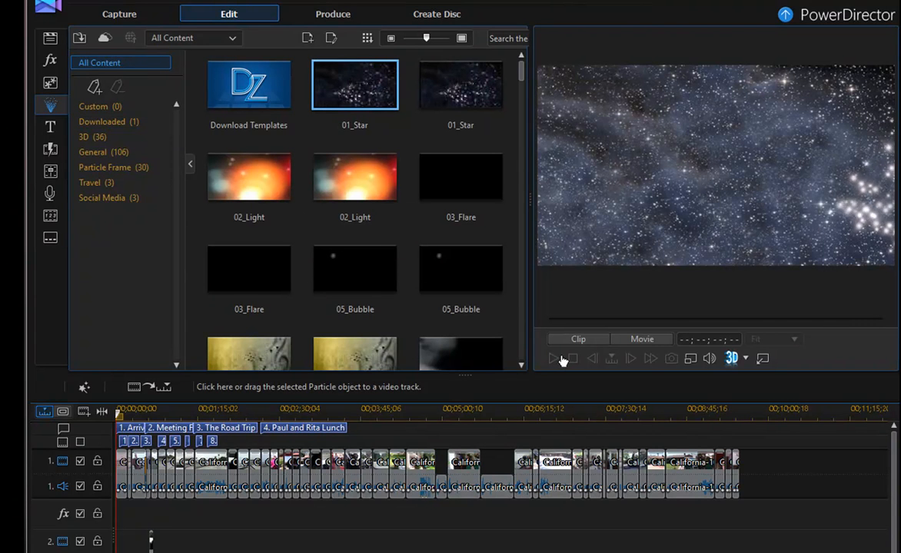
pyautogui.click(578, 339)
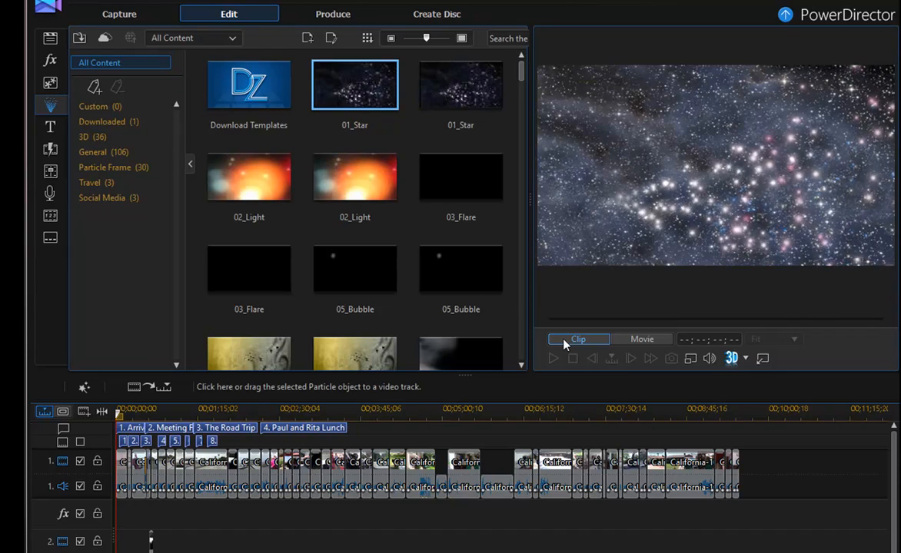
pyautogui.moveTo(578, 339)
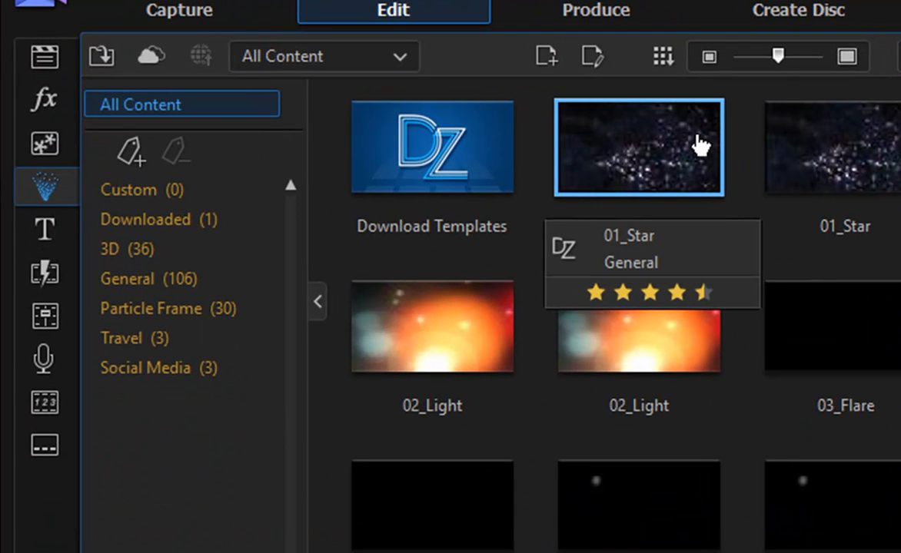
pyautogui.moveTo(588, 61)
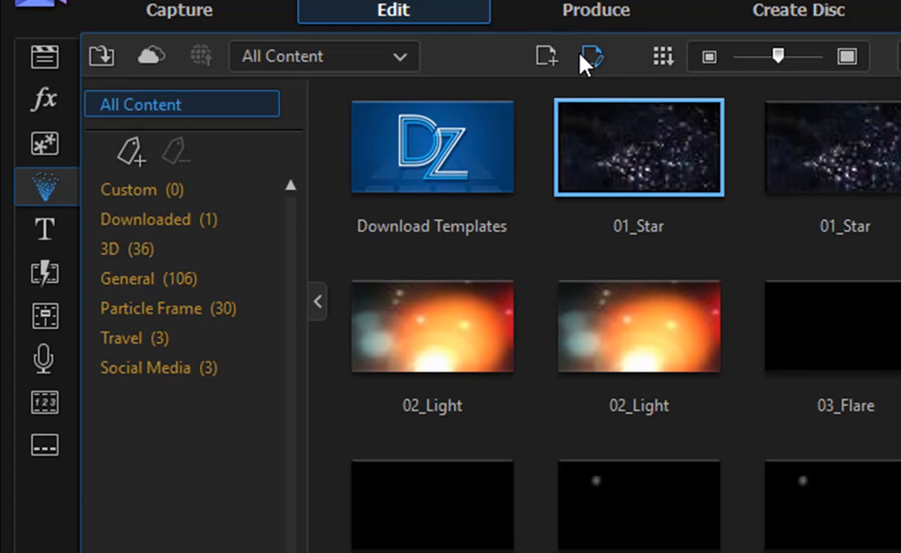
pyautogui.moveTo(599, 73)
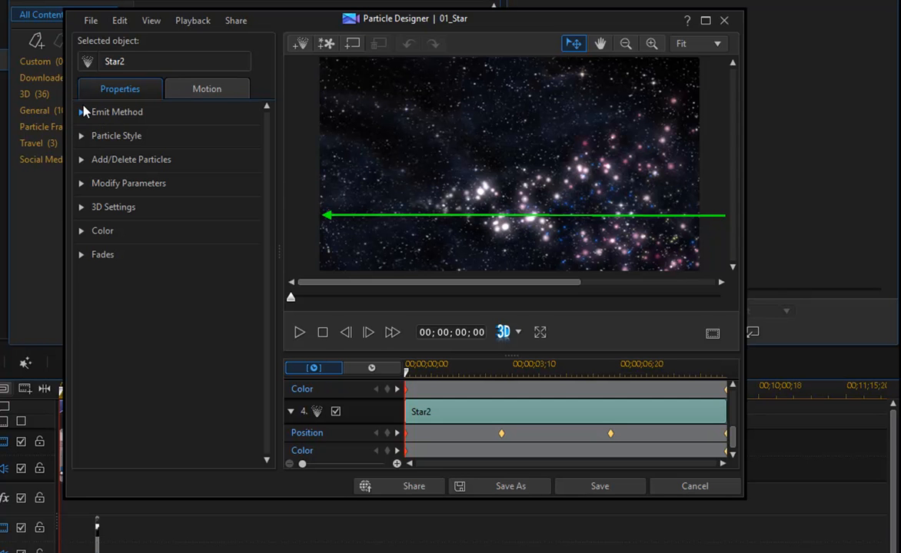
pyautogui.click(693, 486)
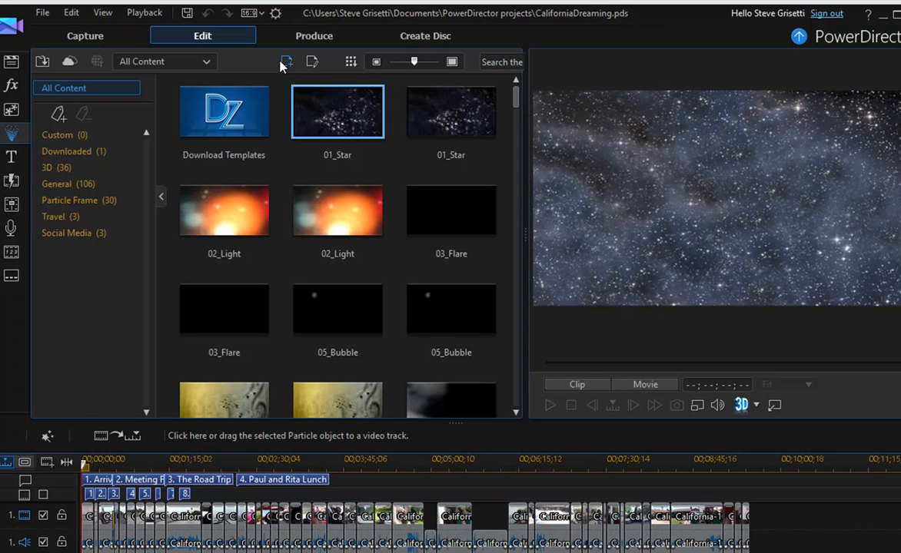
pyautogui.moveTo(287, 62)
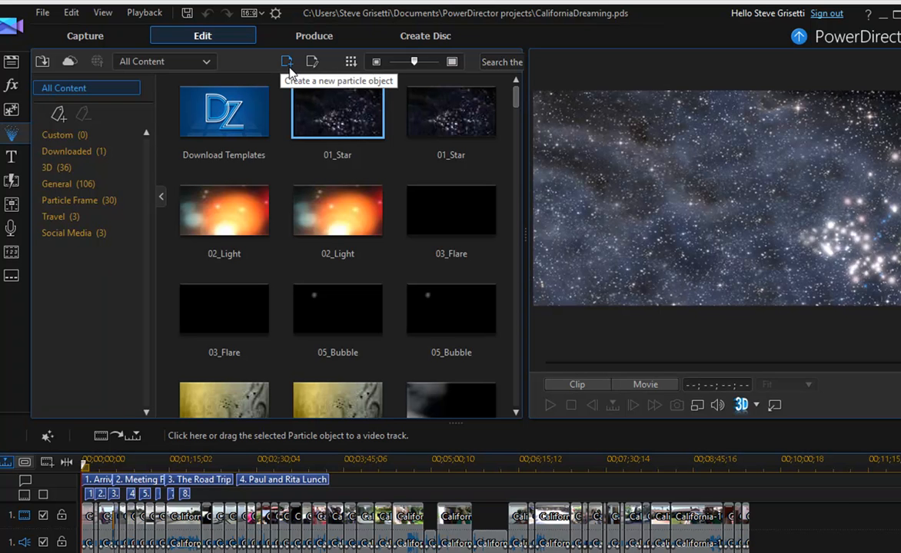
# Create a new particle object using Soccer_ball.png from the DefaultImage folder.
pyautogui.click(287, 62)
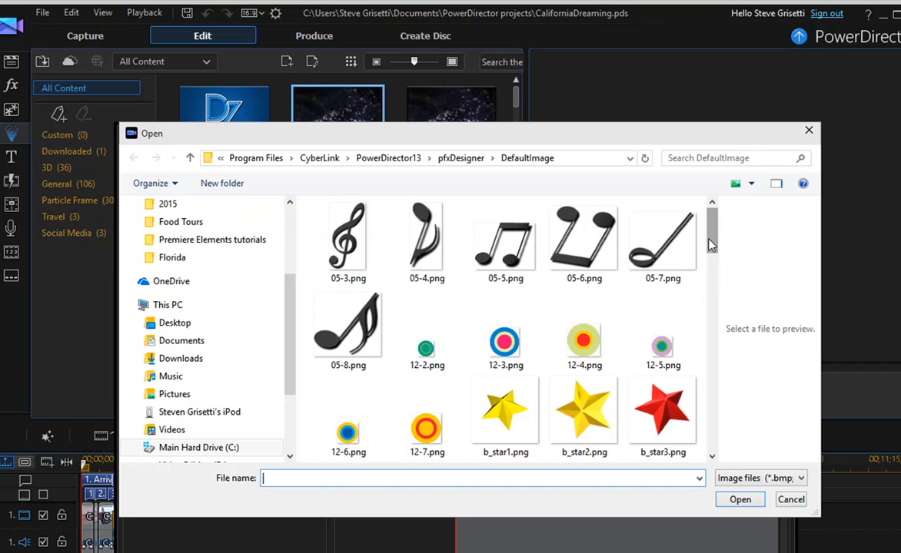
pyautogui.scroll(-3)
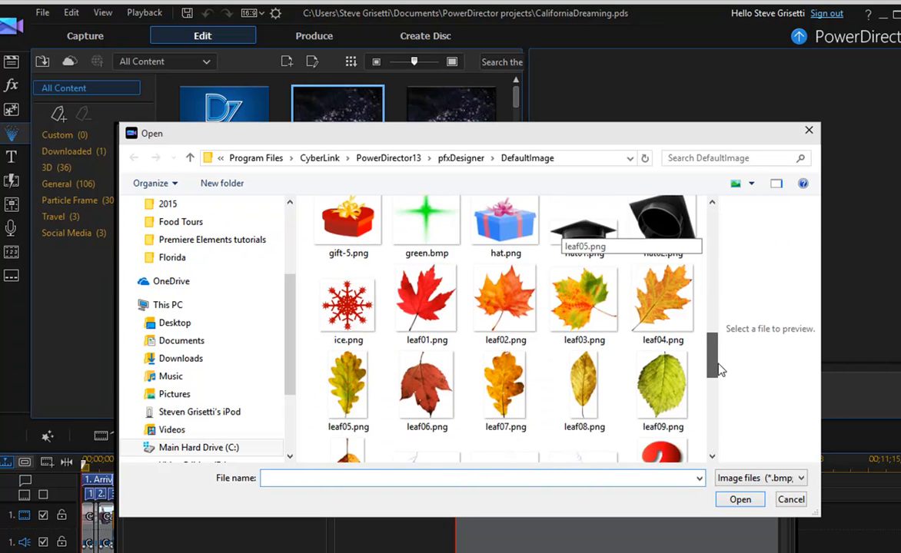
pyautogui.scroll(-3)
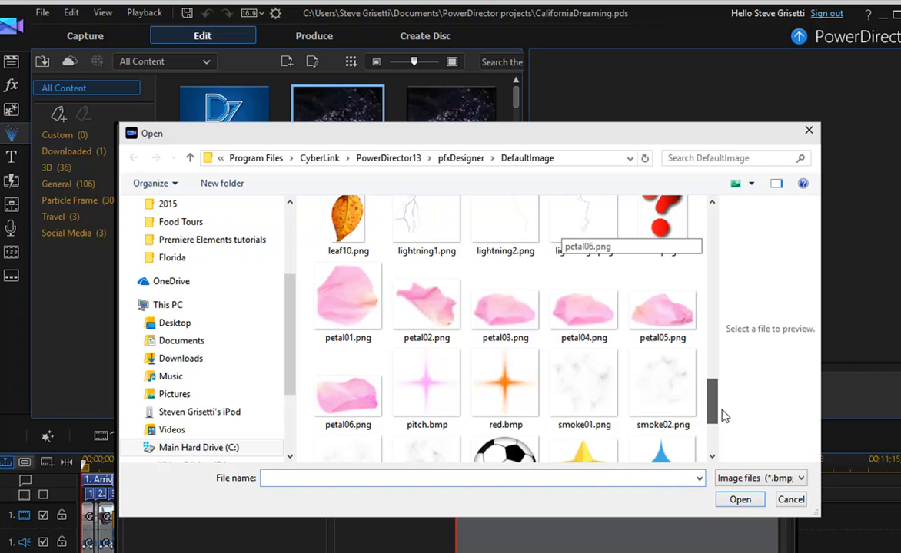
pyautogui.scroll(-3)
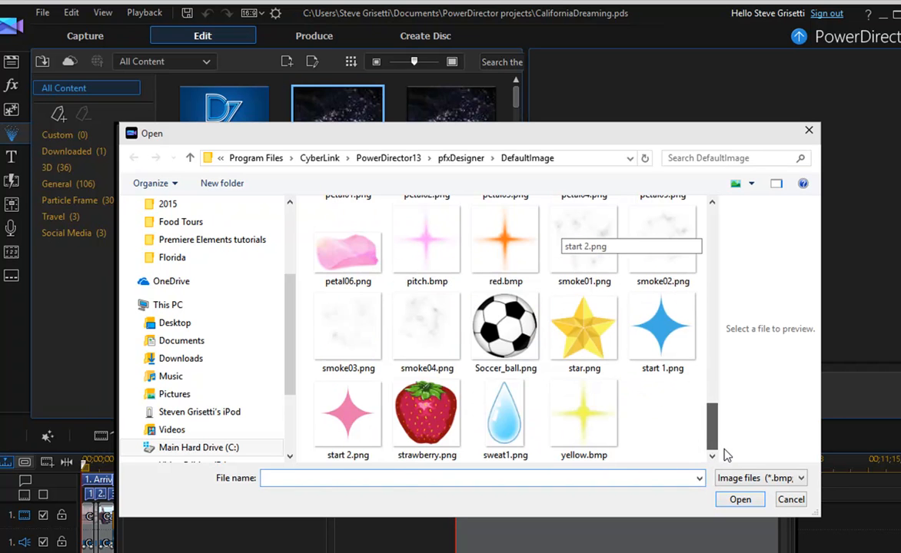
pyautogui.click(505, 323)
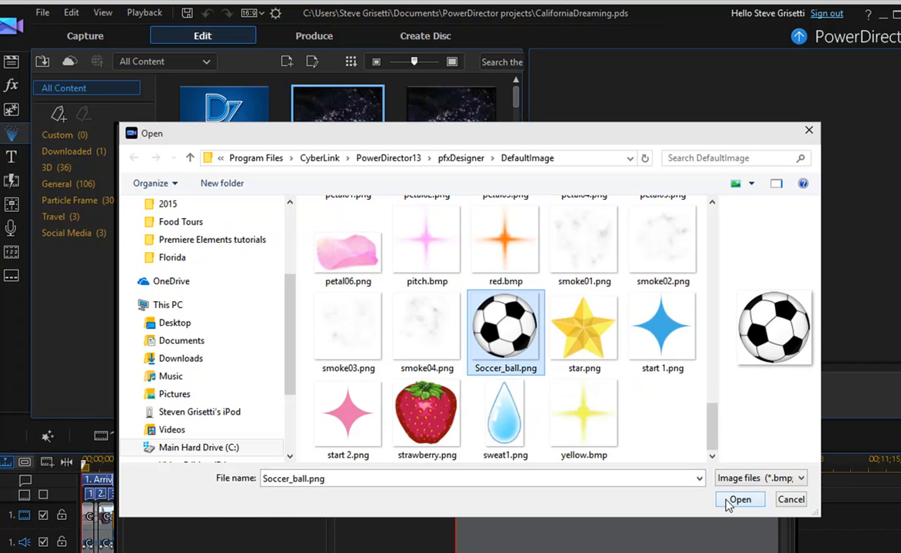
pyautogui.click(740, 499)
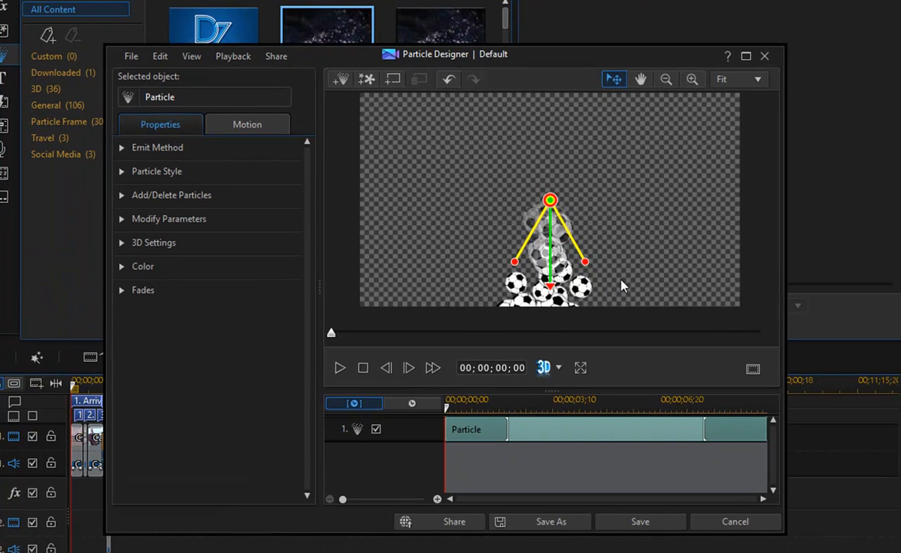
pyautogui.moveTo(597, 392)
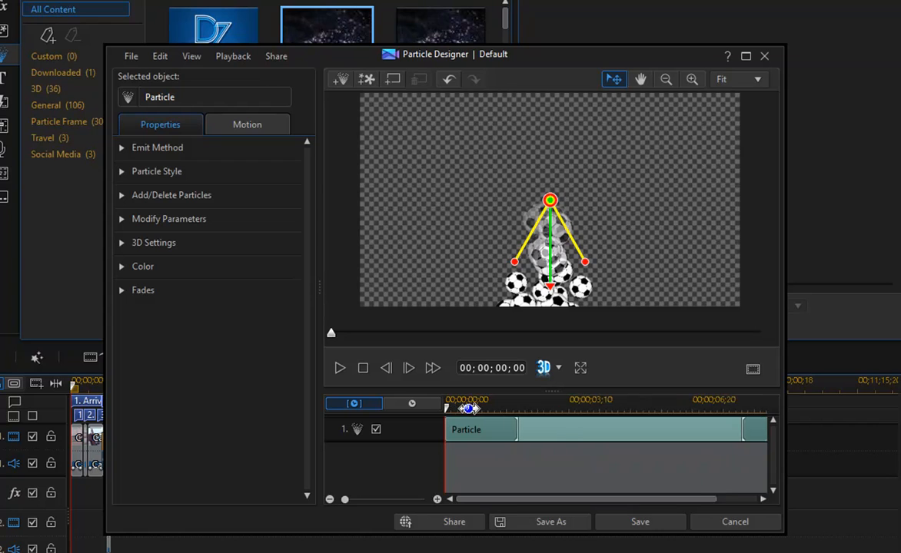
# Scrub the soccer-ball emission preview, expand emission settings, and show the Motion path options.
pyautogui.moveTo(446, 408); pyautogui.dragTo(534, 408)
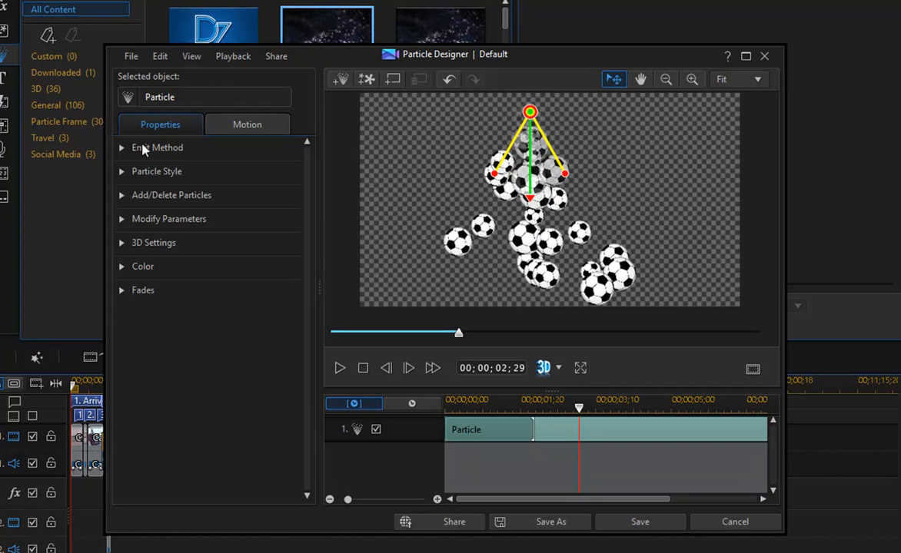
pyautogui.click(157, 147)
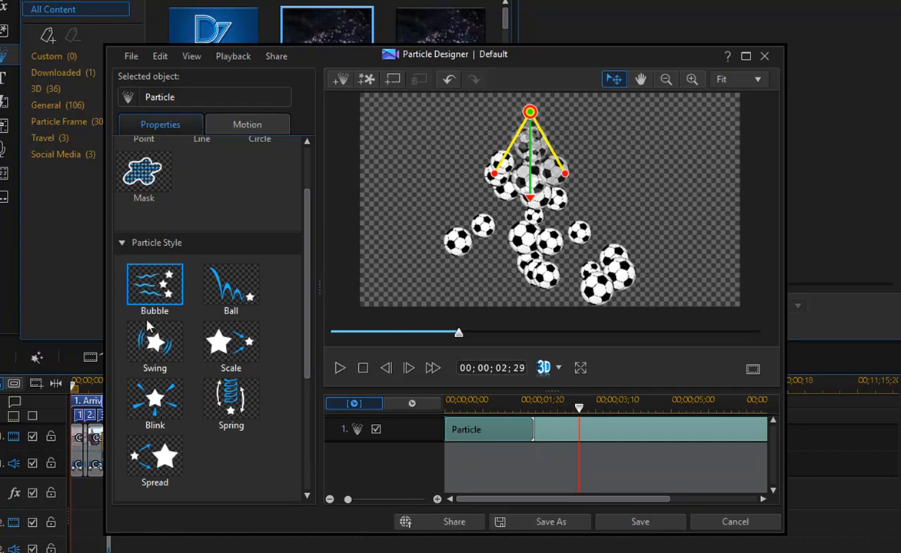
pyautogui.moveTo(334, 138)
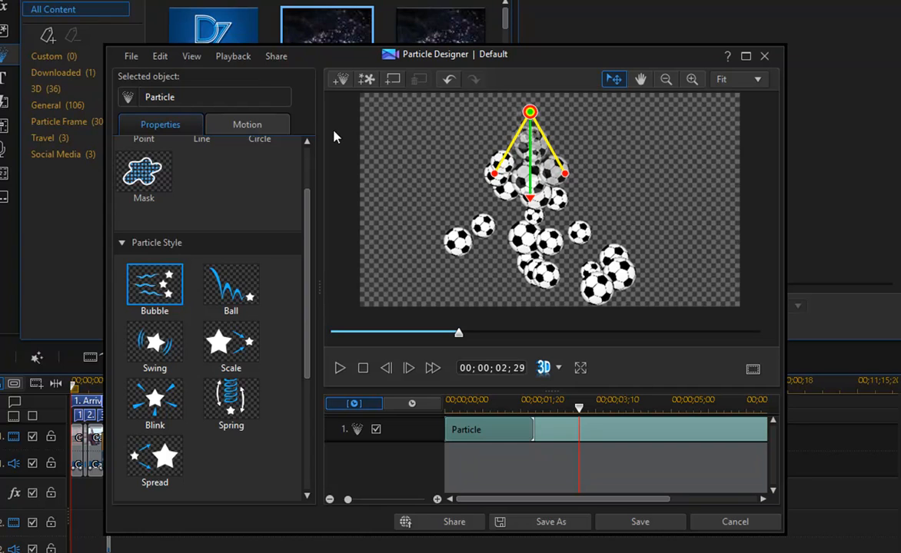
pyautogui.click(246, 124)
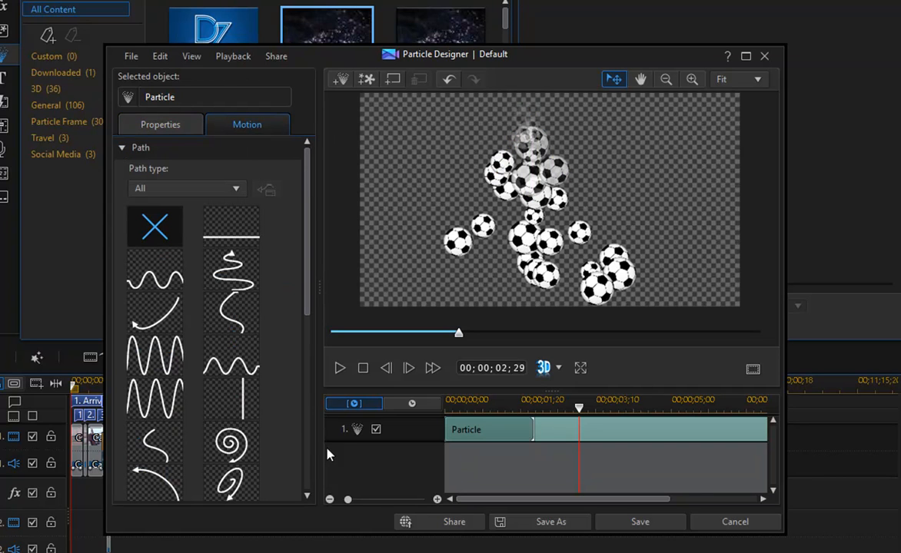
# Apply the S-curve motion path preset and scrub the timeline to preview it.
pyautogui.click(231, 269)
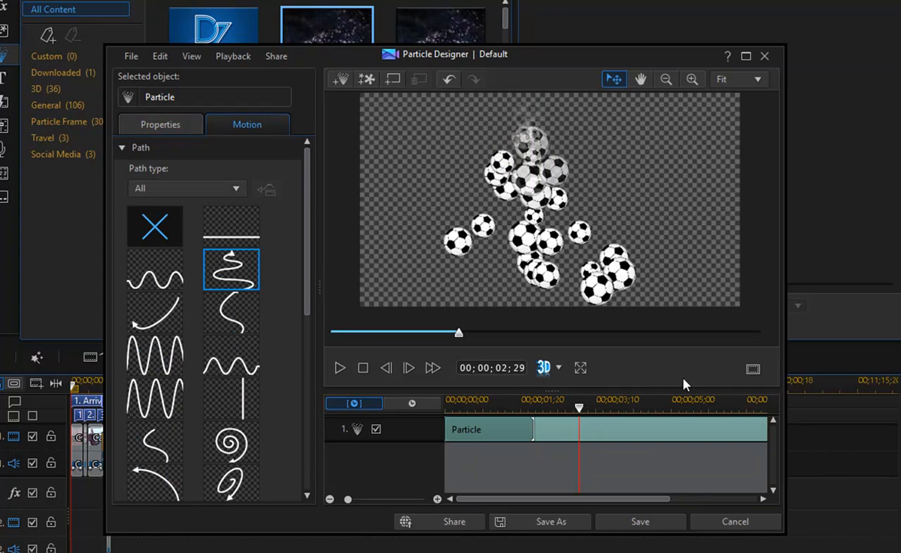
pyautogui.moveTo(338, 327)
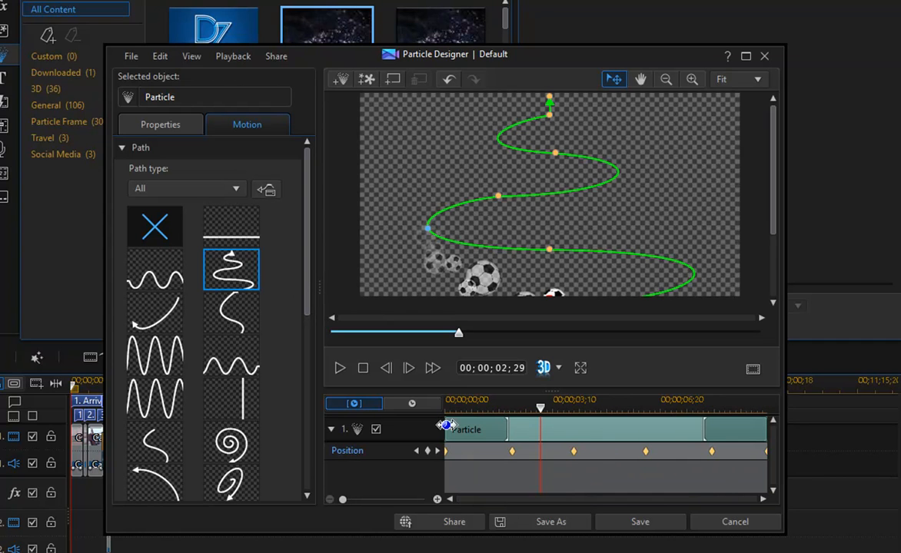
pyautogui.moveTo(540, 408); pyautogui.dragTo(528, 408)
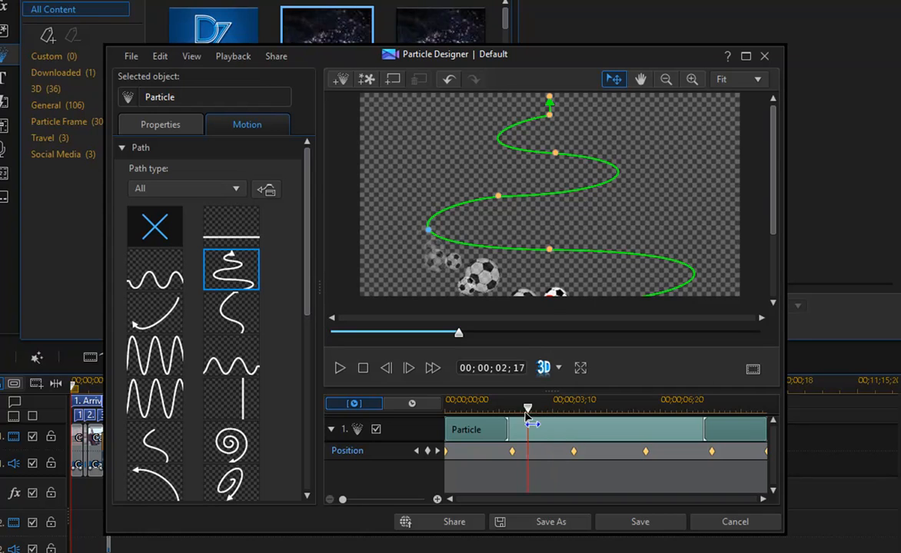
pyautogui.moveTo(528, 408); pyautogui.dragTo(638, 408)
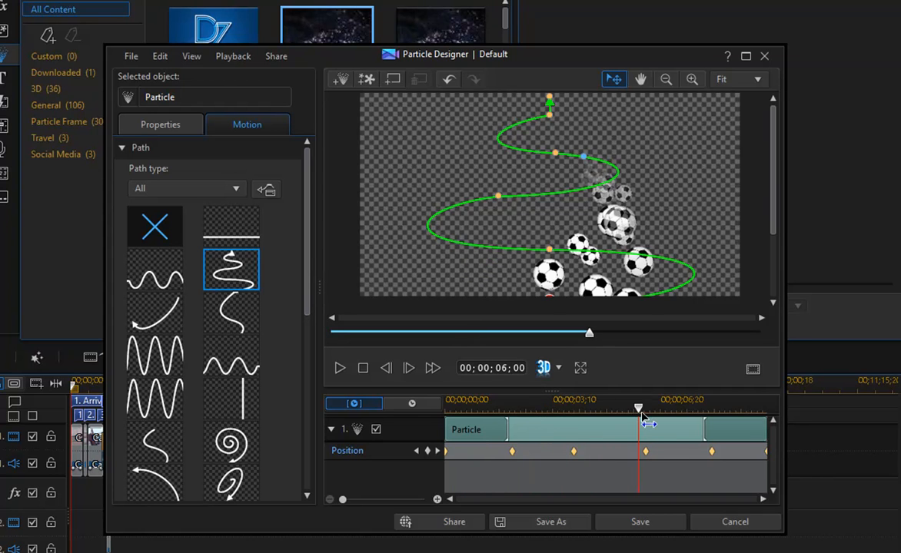
pyautogui.moveTo(638, 408); pyautogui.dragTo(706, 408)
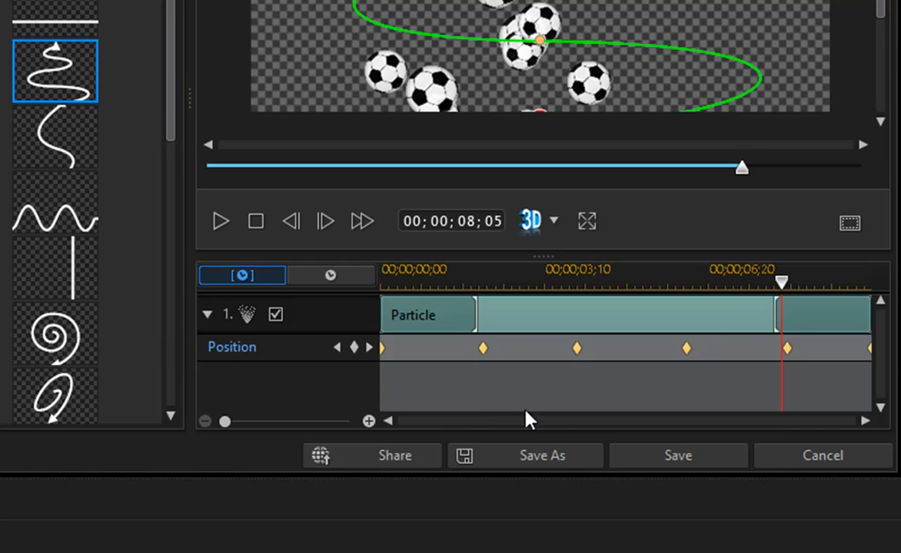
pyautogui.moveTo(413, 464)
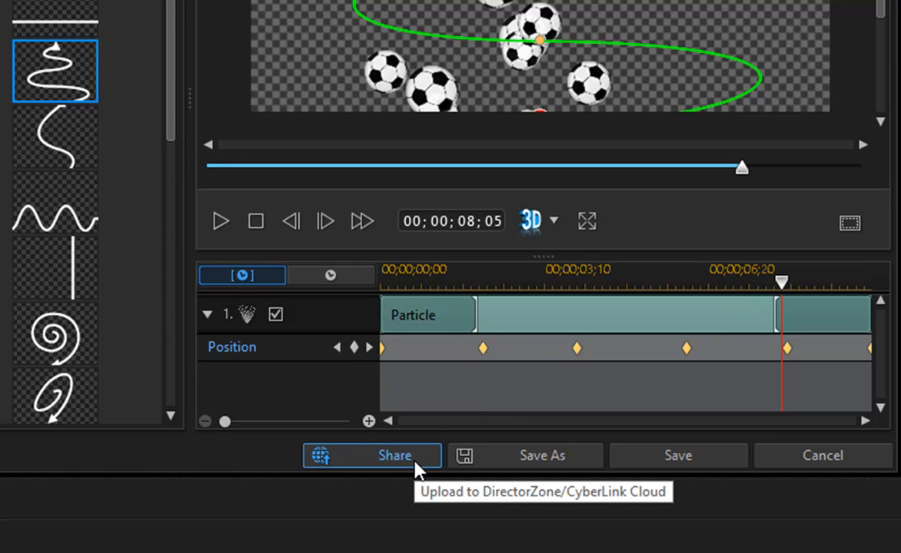
pyautogui.moveTo(421, 468)
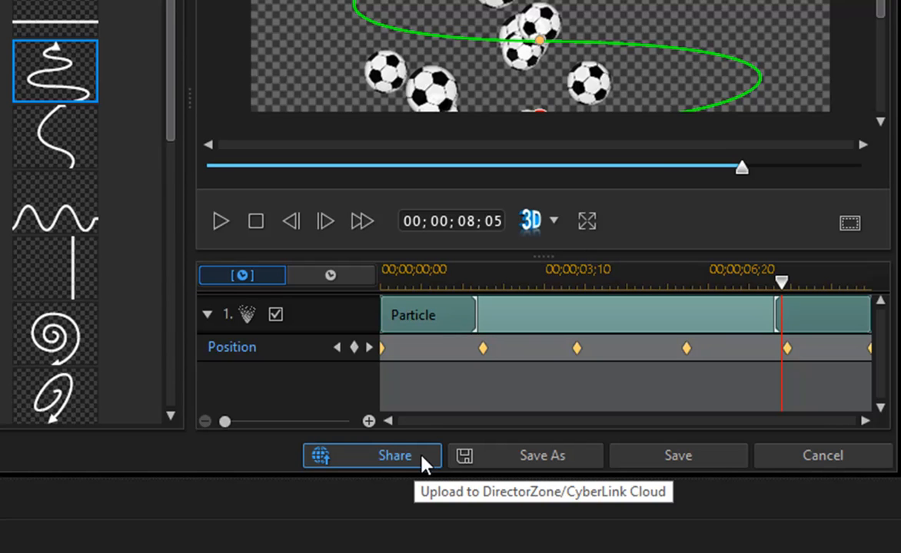
pyautogui.moveTo(415, 462)
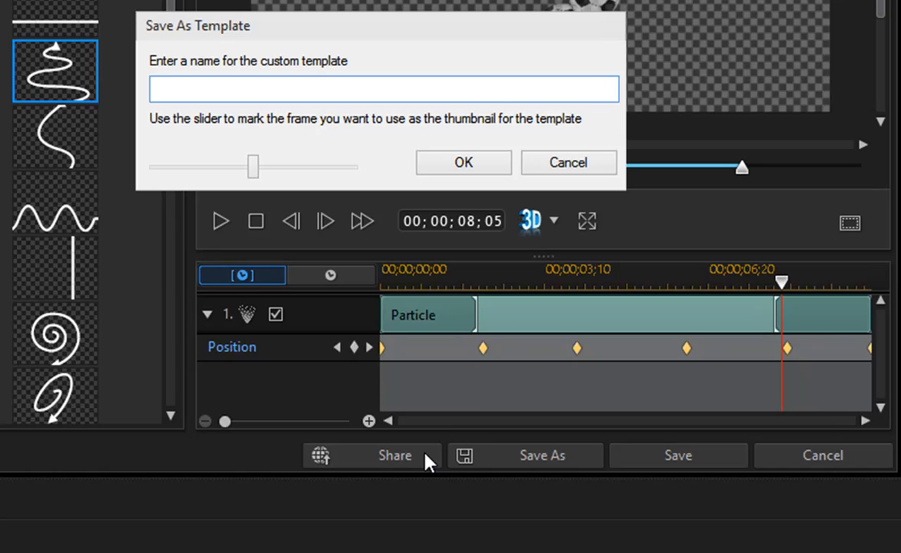
# Name the custom particle template 'Soccer balls' in the Save As Template box.
pyautogui.write('Soccer balls')
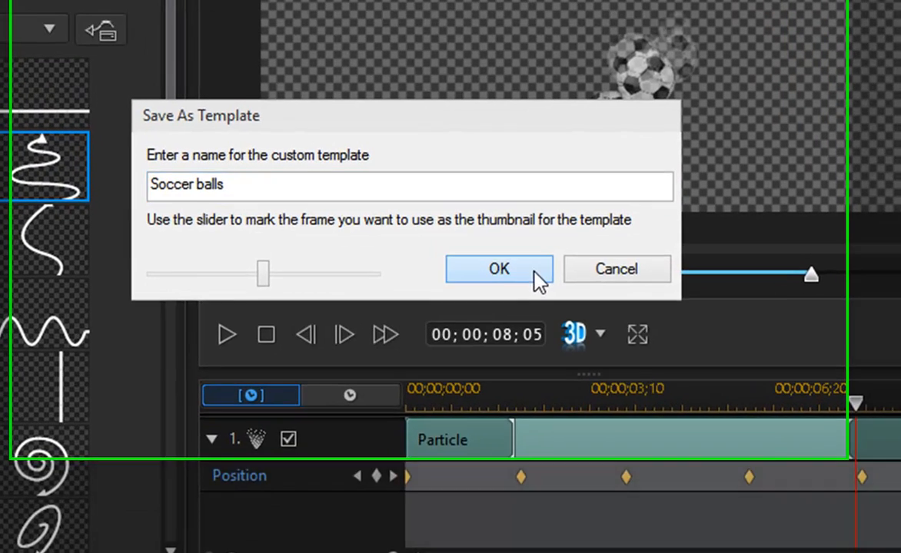
# Confirm the template name and enter the DirectorZone tag 'Soccer'.
pyautogui.click(498, 269)
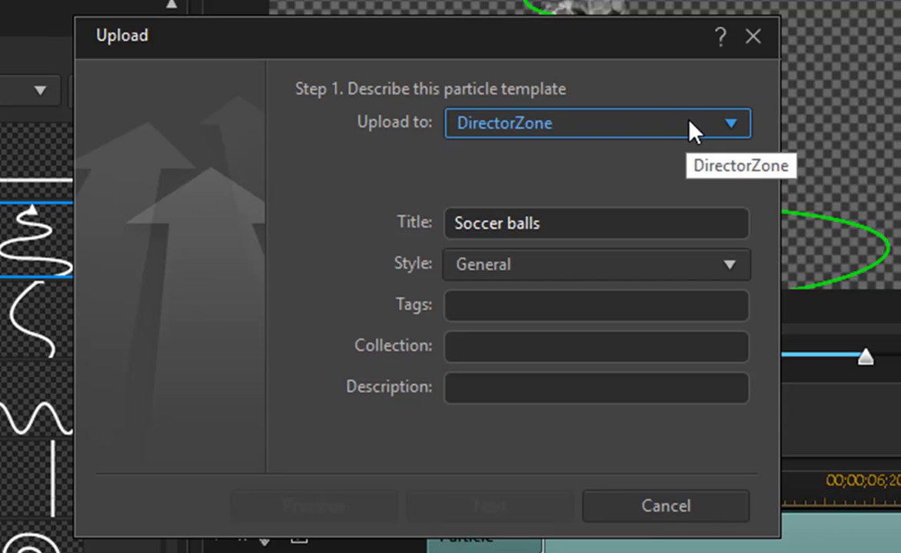
pyautogui.moveTo(619, 377)
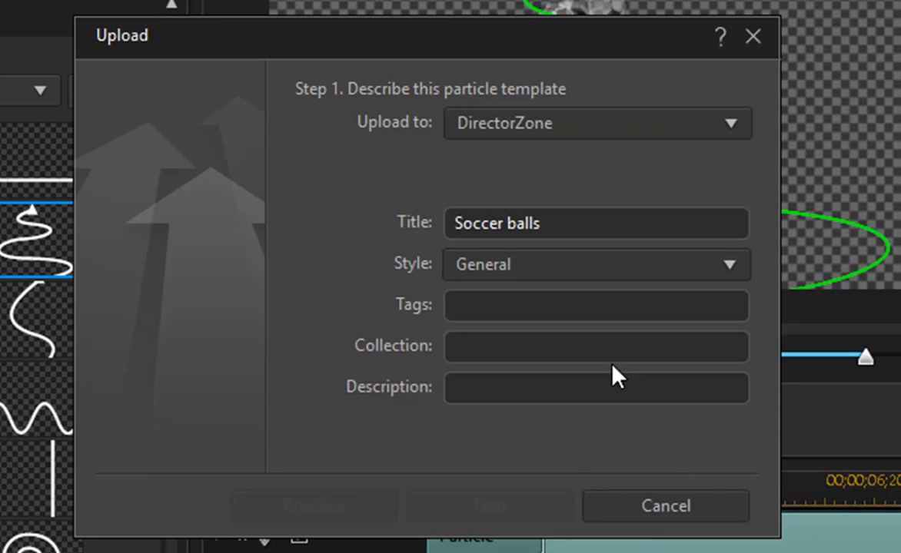
pyautogui.write('S')
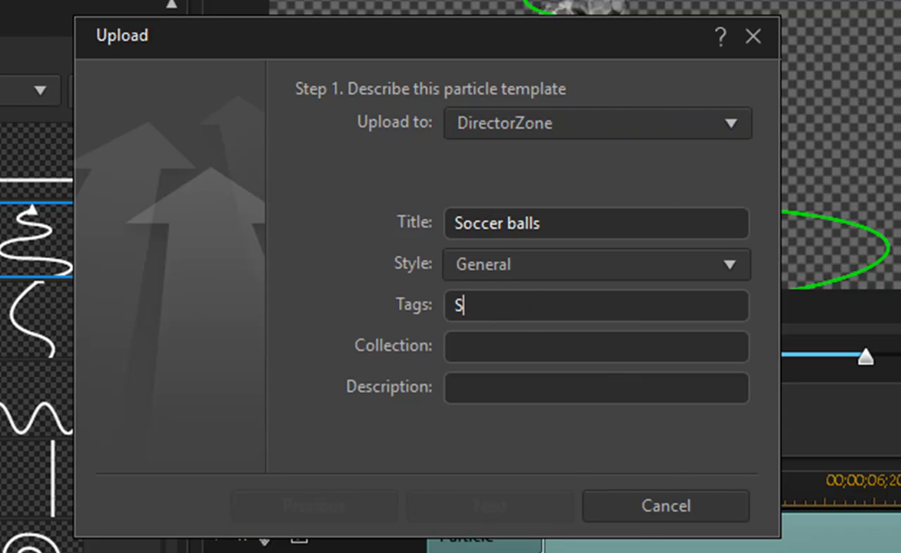
pyautogui.write('occer')
pyautogui.click(596, 347)
pyautogui.write('Sports')
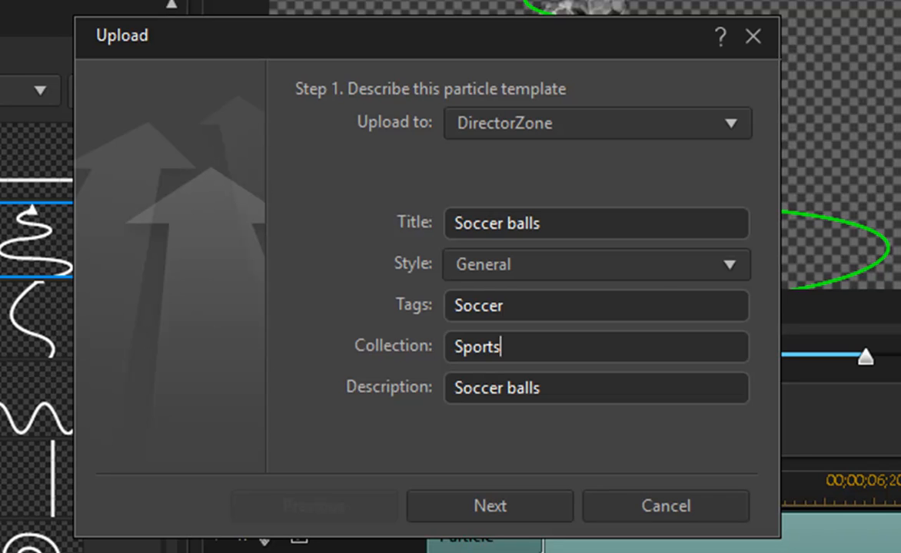
# Advance to the copyright disclaimer and tick 'I have confirmed the above disclaimer'.
pyautogui.click(489, 506)
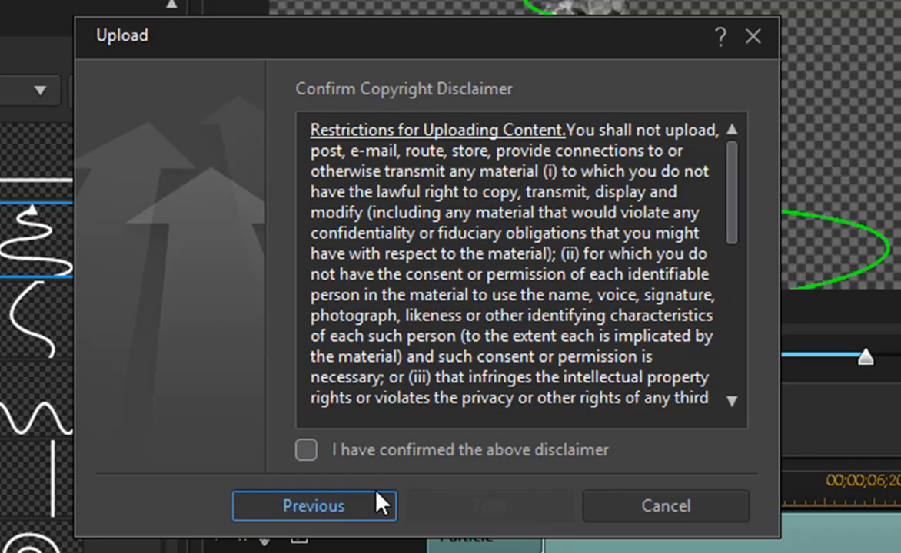
pyautogui.click(306, 450)
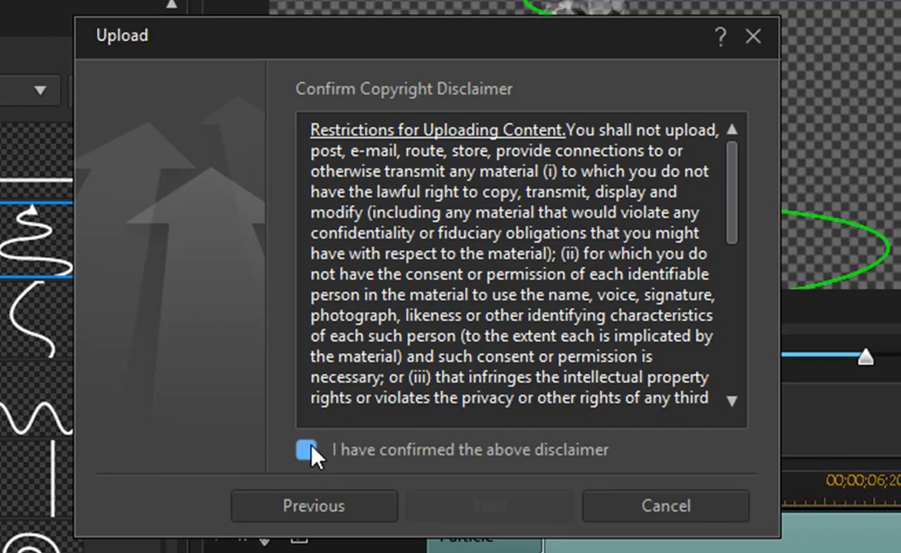
pyautogui.click(305, 449)
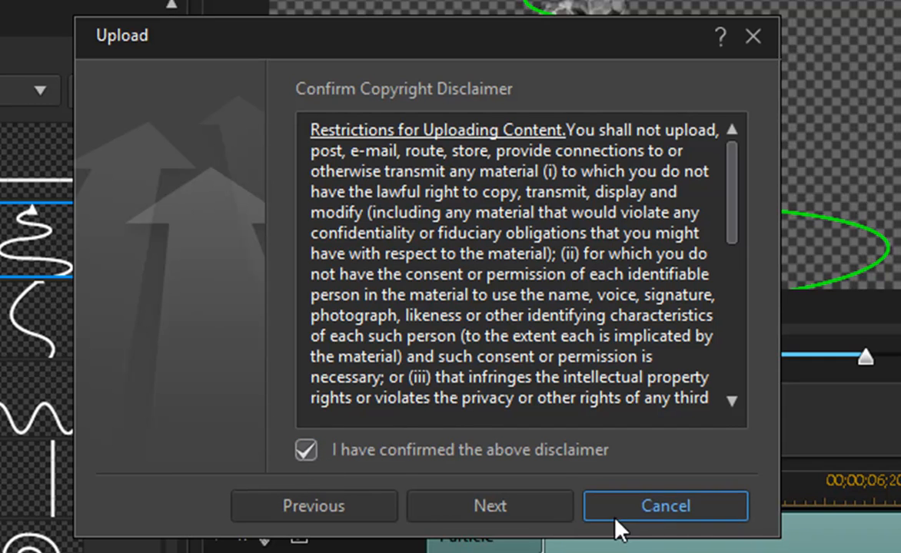
pyautogui.moveTo(567, 486)
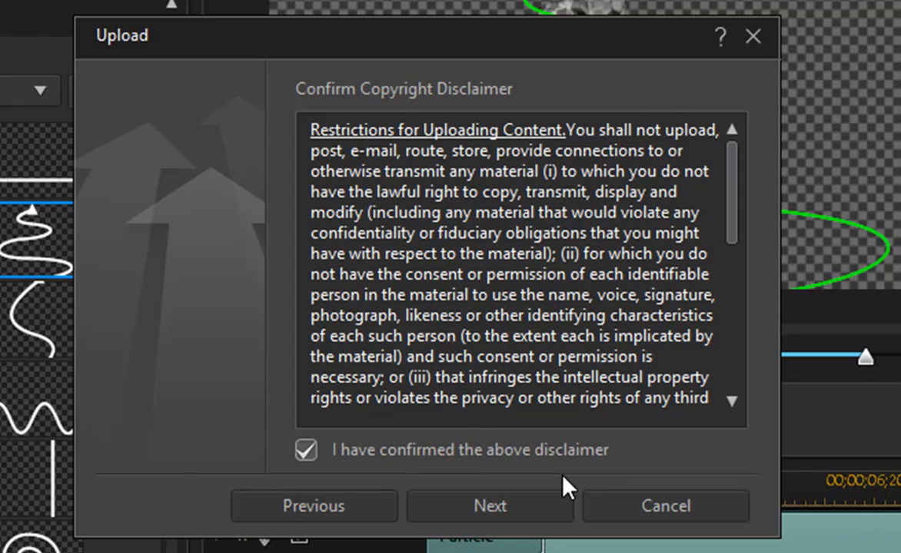